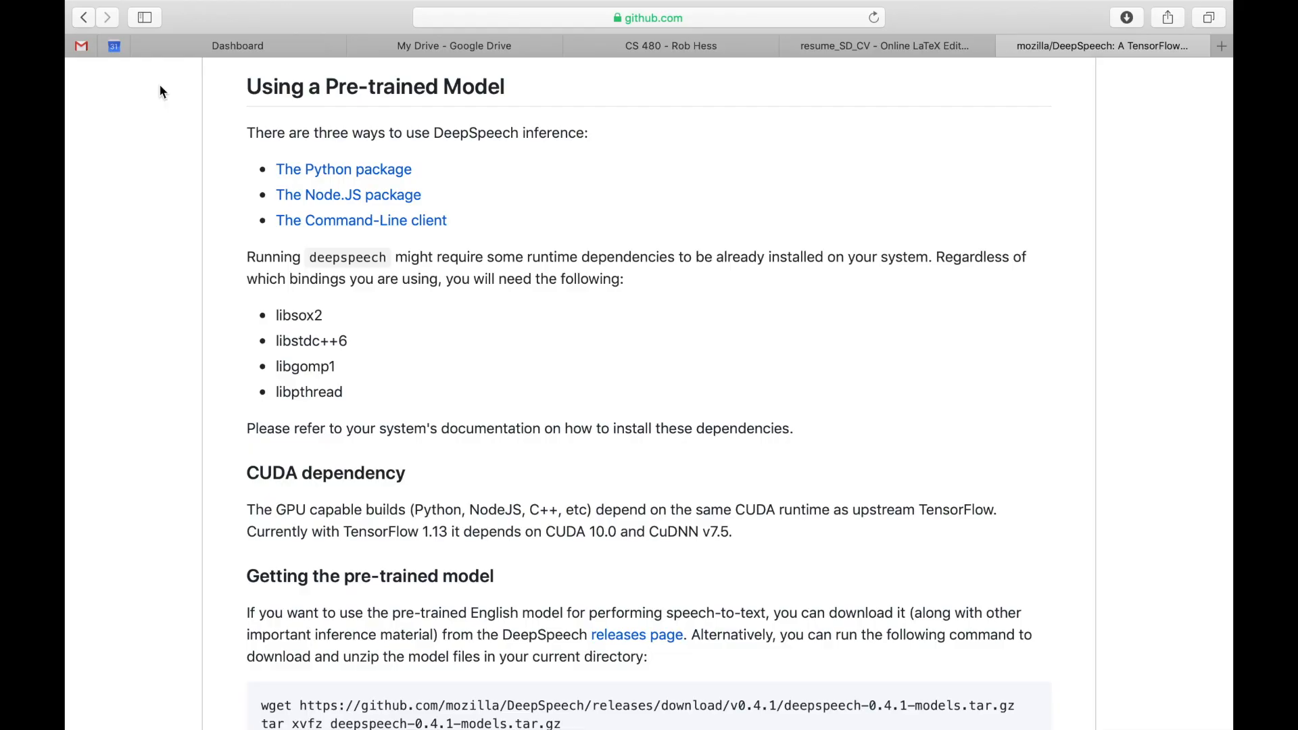
mouse_move(302, 77)
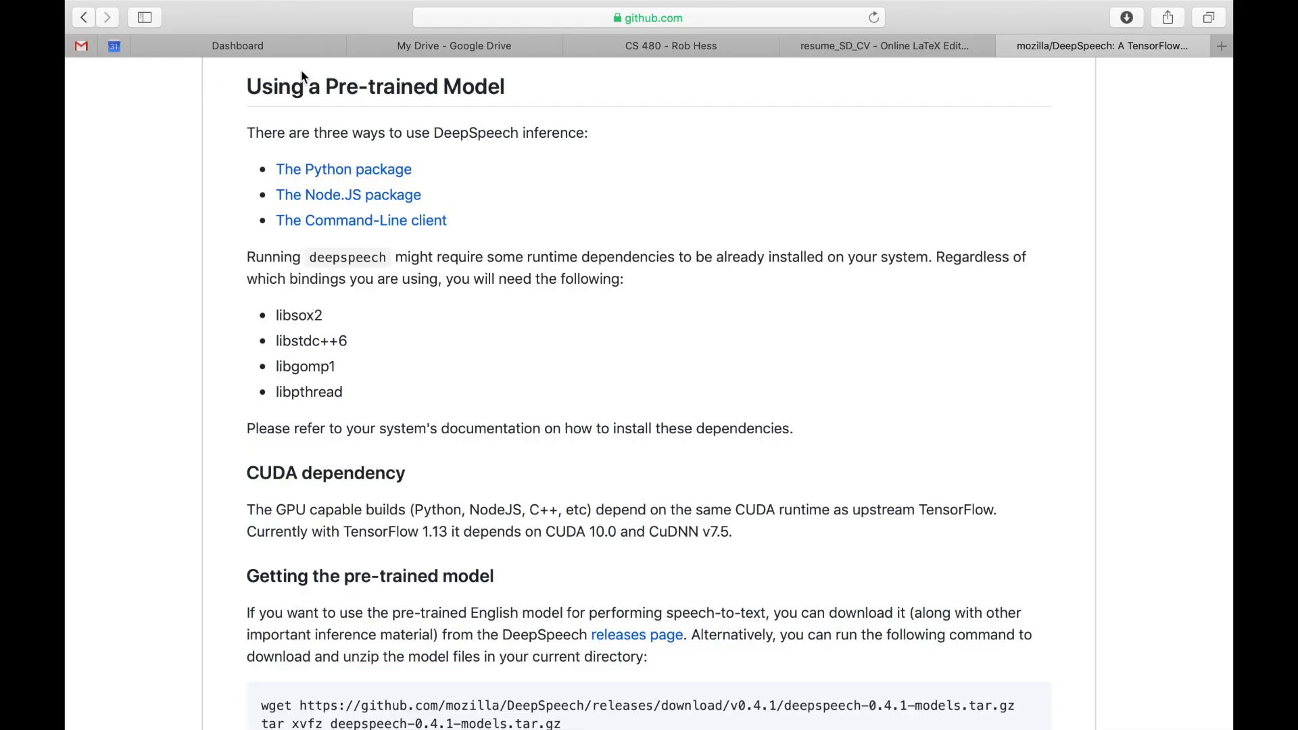
mouse_move(469, 132)
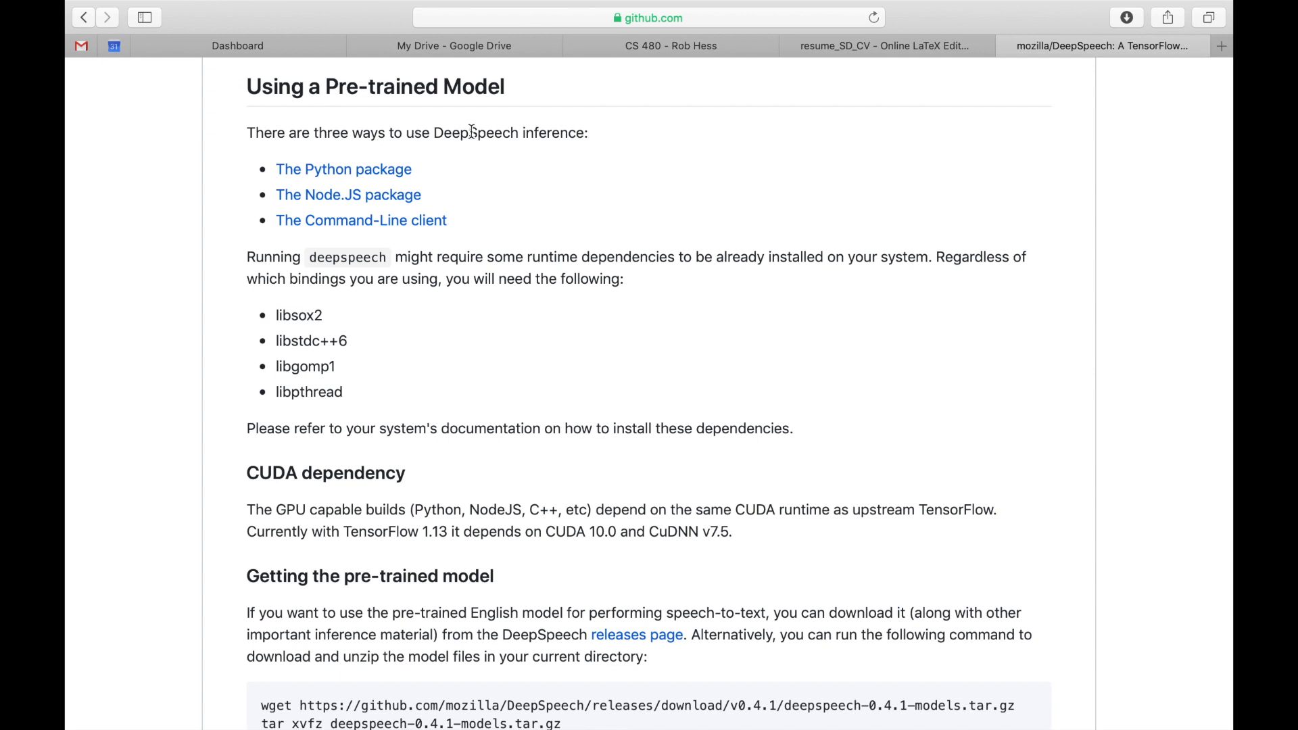
mouse_move(354, 224)
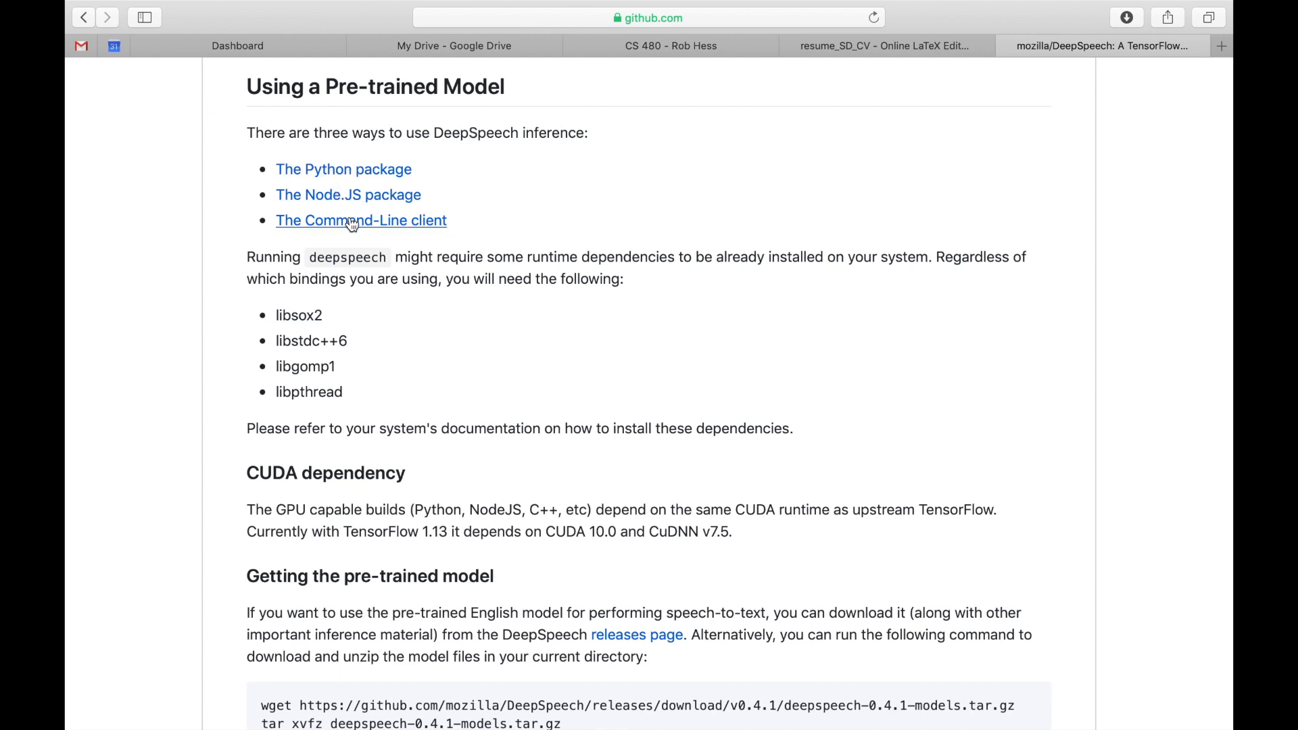
mouse_move(585, 255)
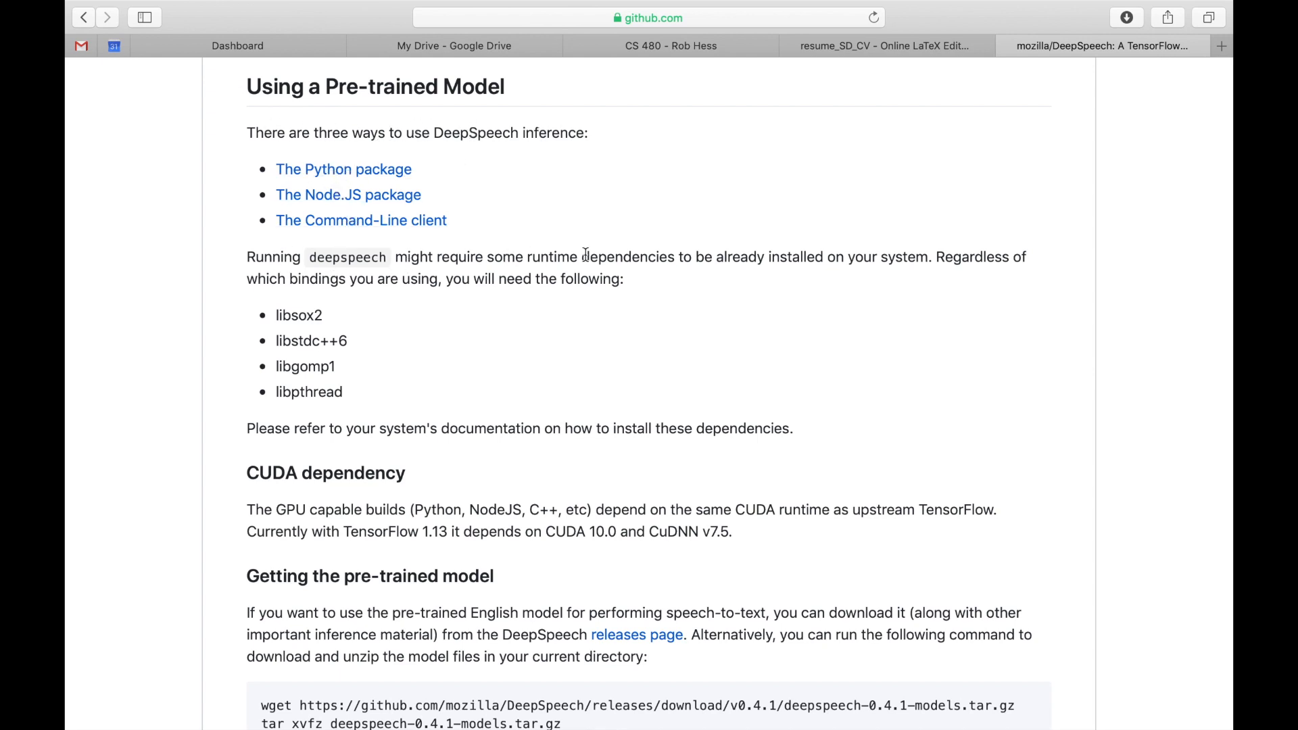
mouse_move(396, 296)
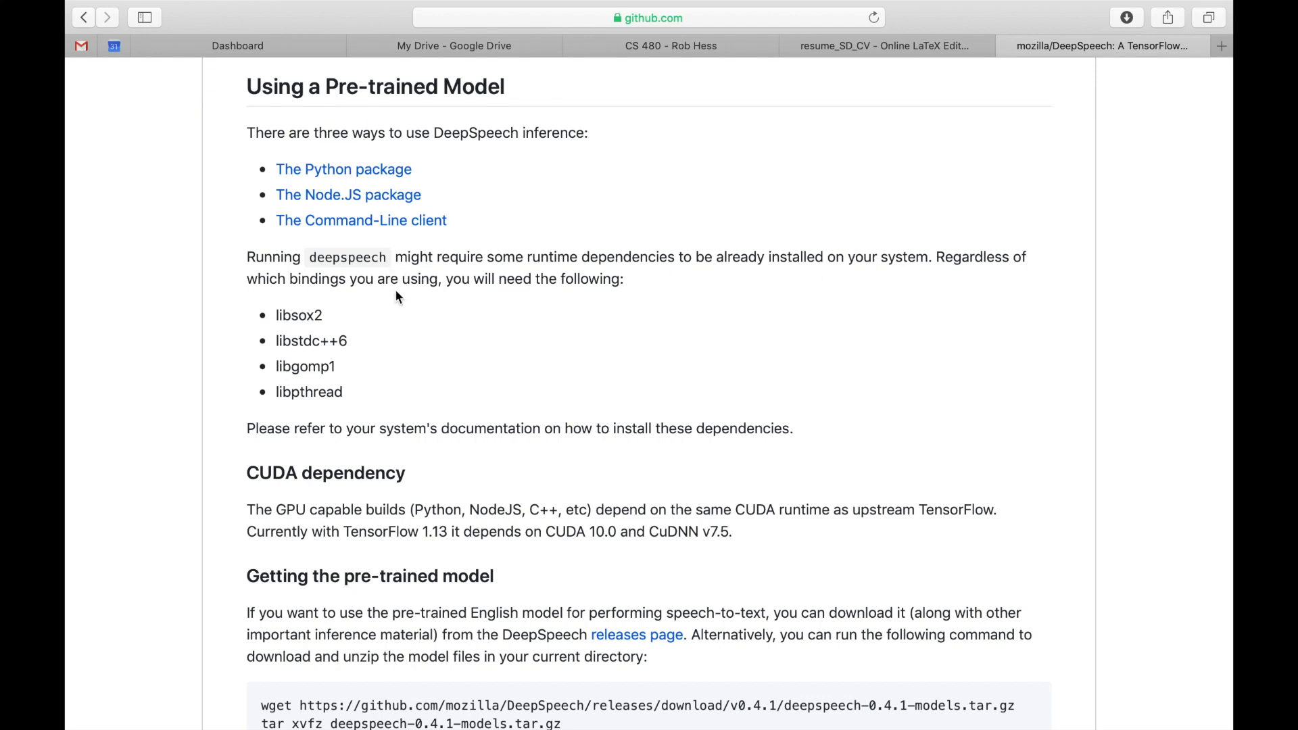
Scroll the DeepSpeech README past model compatibility to the Python package and virtualenv instructions.
scroll(down, 3)
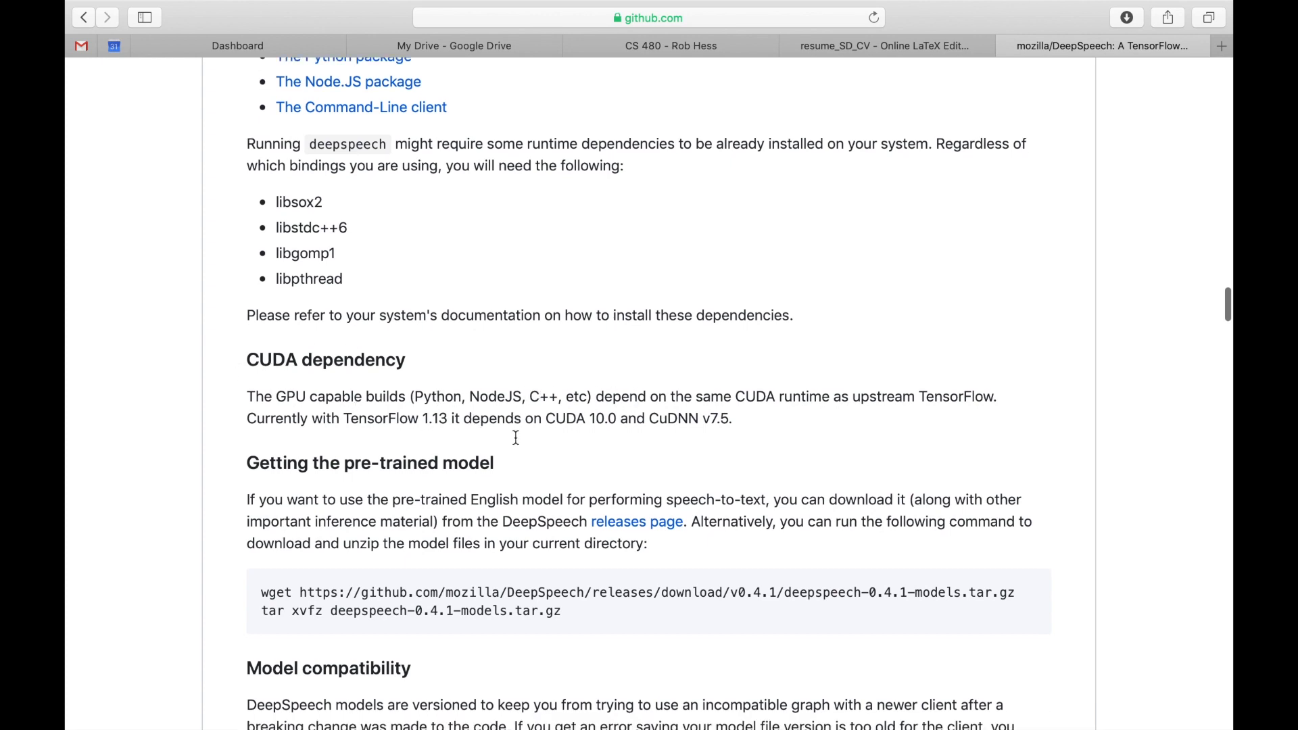
scroll(down, 3)
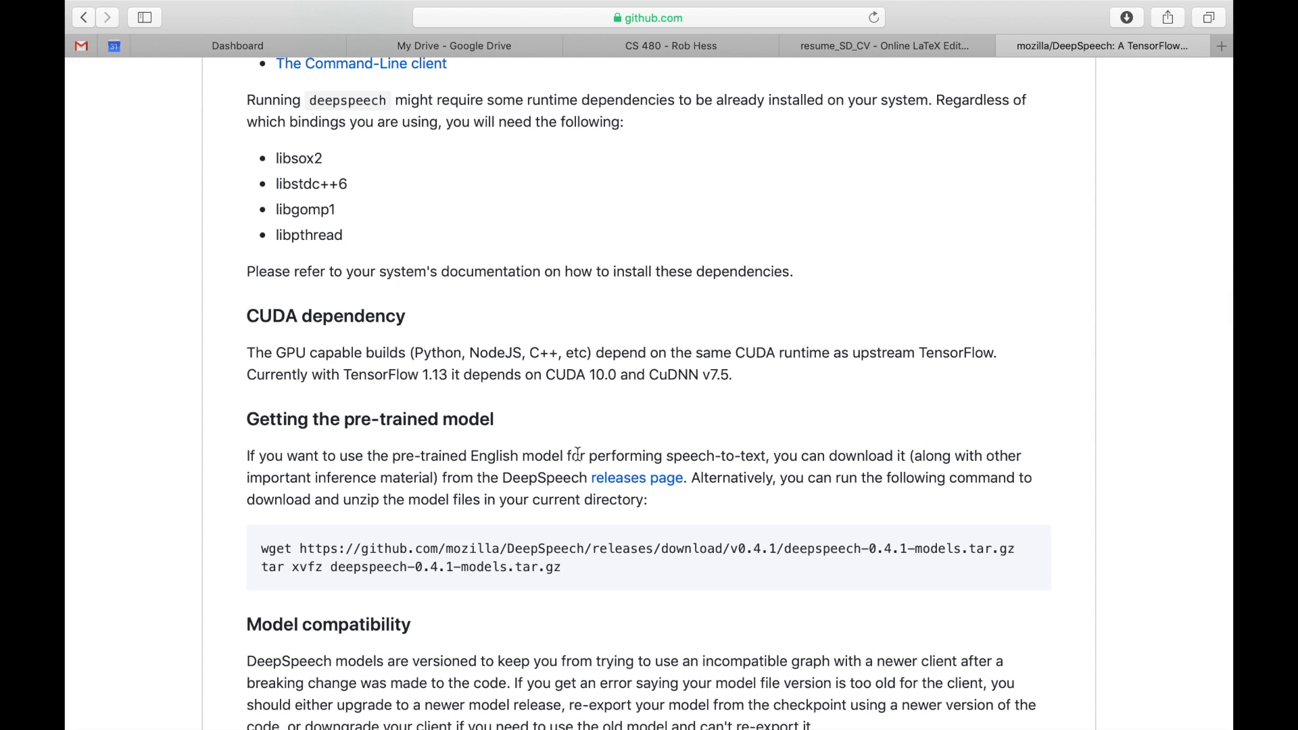
mouse_move(766, 470)
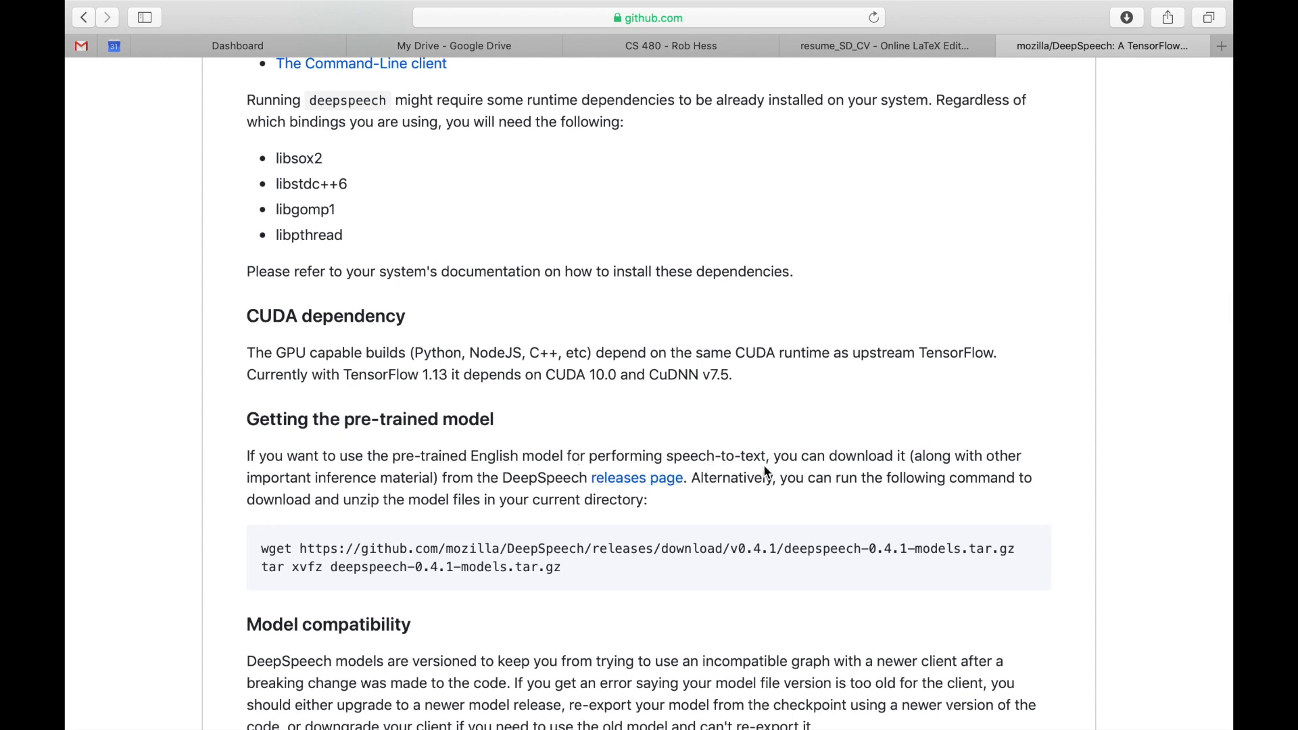
mouse_move(347, 527)
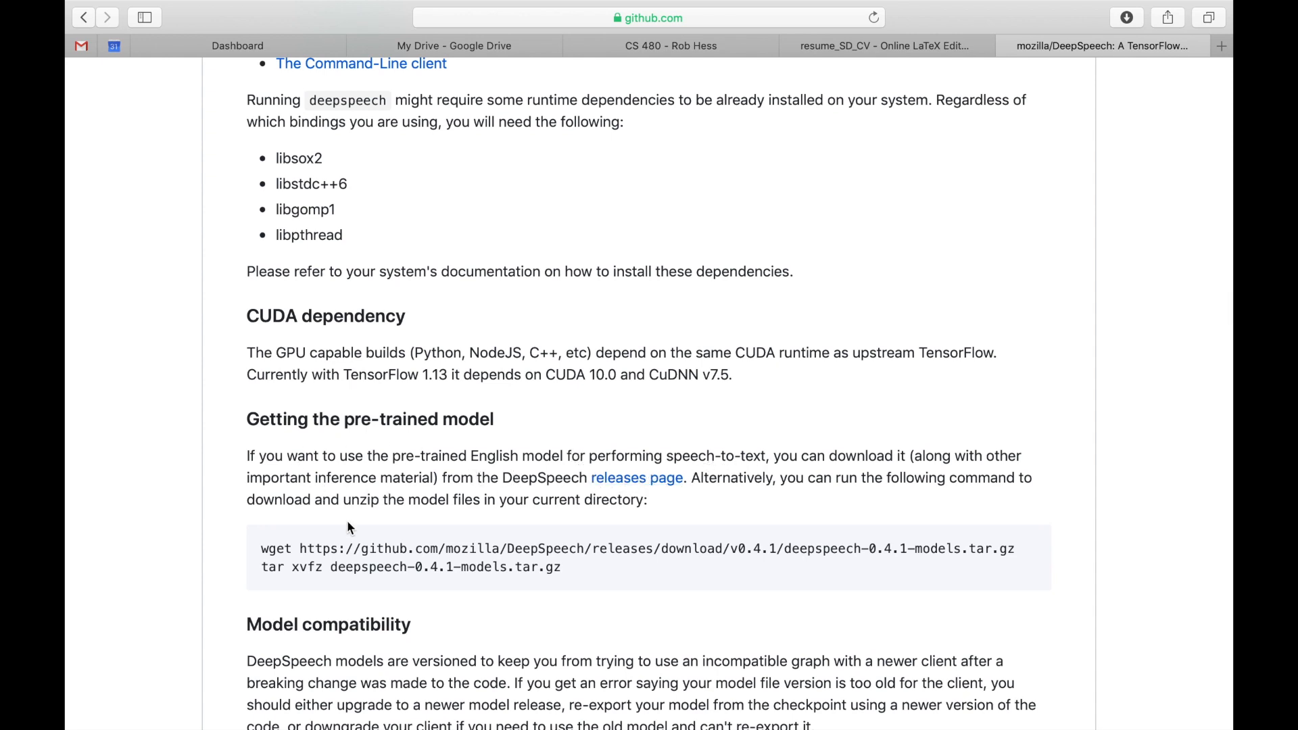
scroll(down, 3)
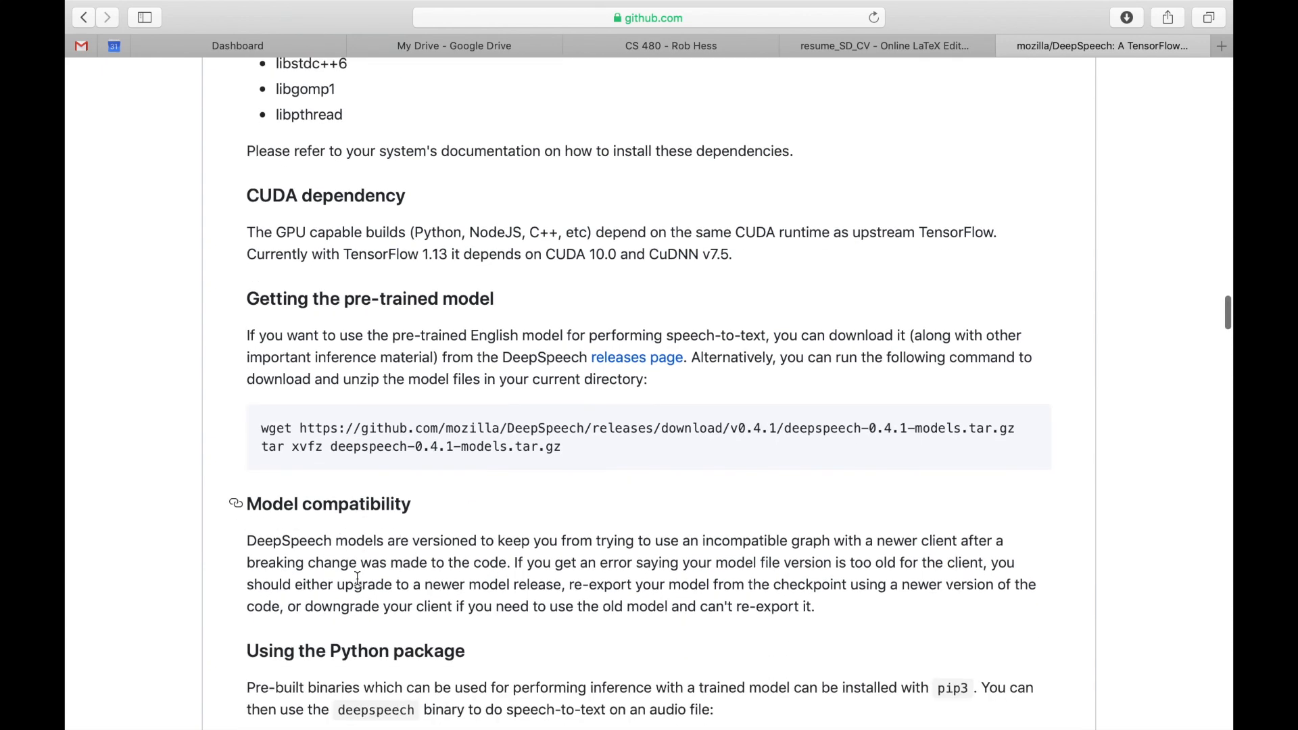
scroll(down, 3)
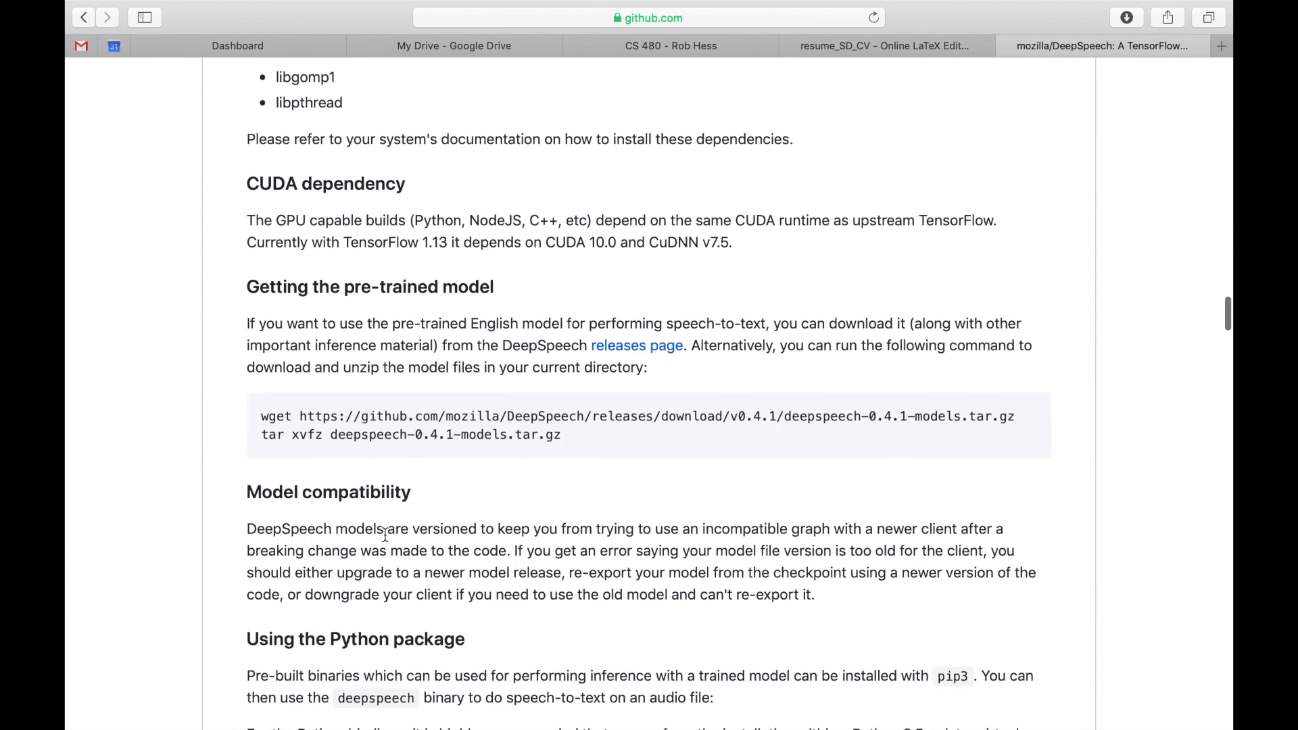
scroll(down, 3)
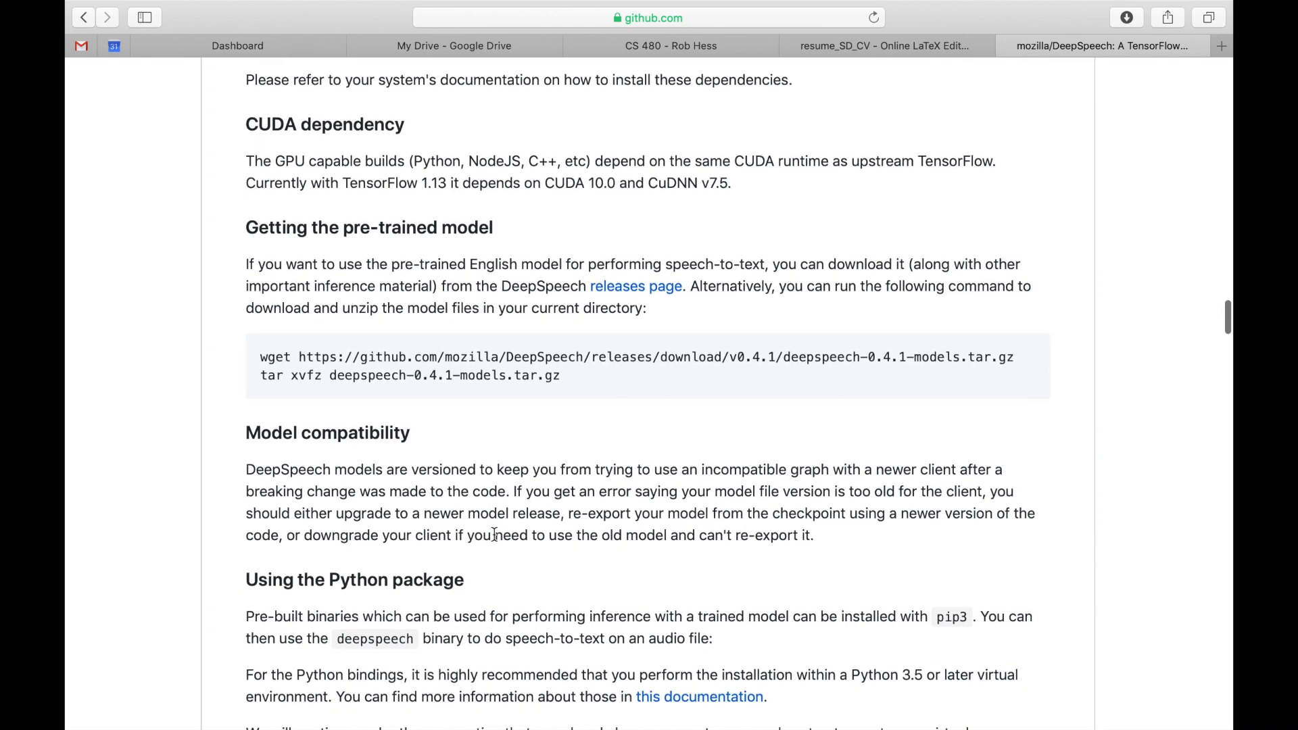
scroll(down, 3)
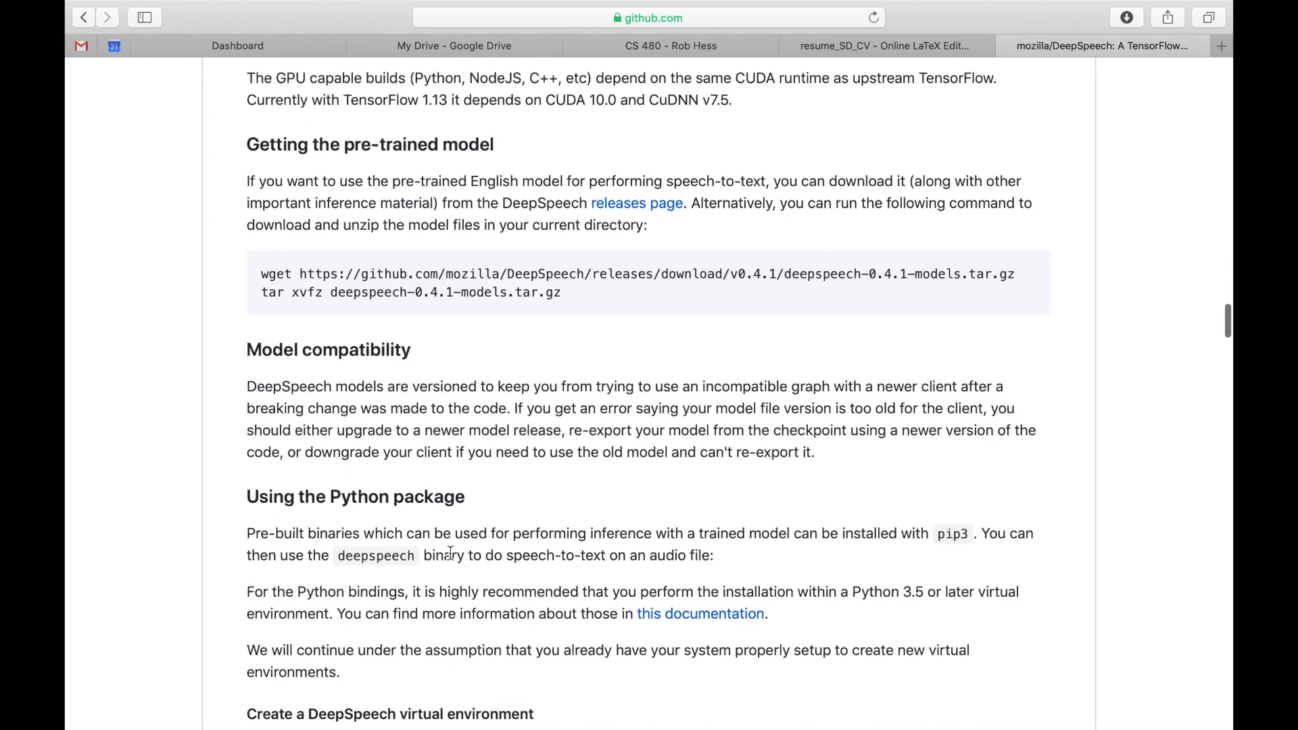
scroll(down, 3)
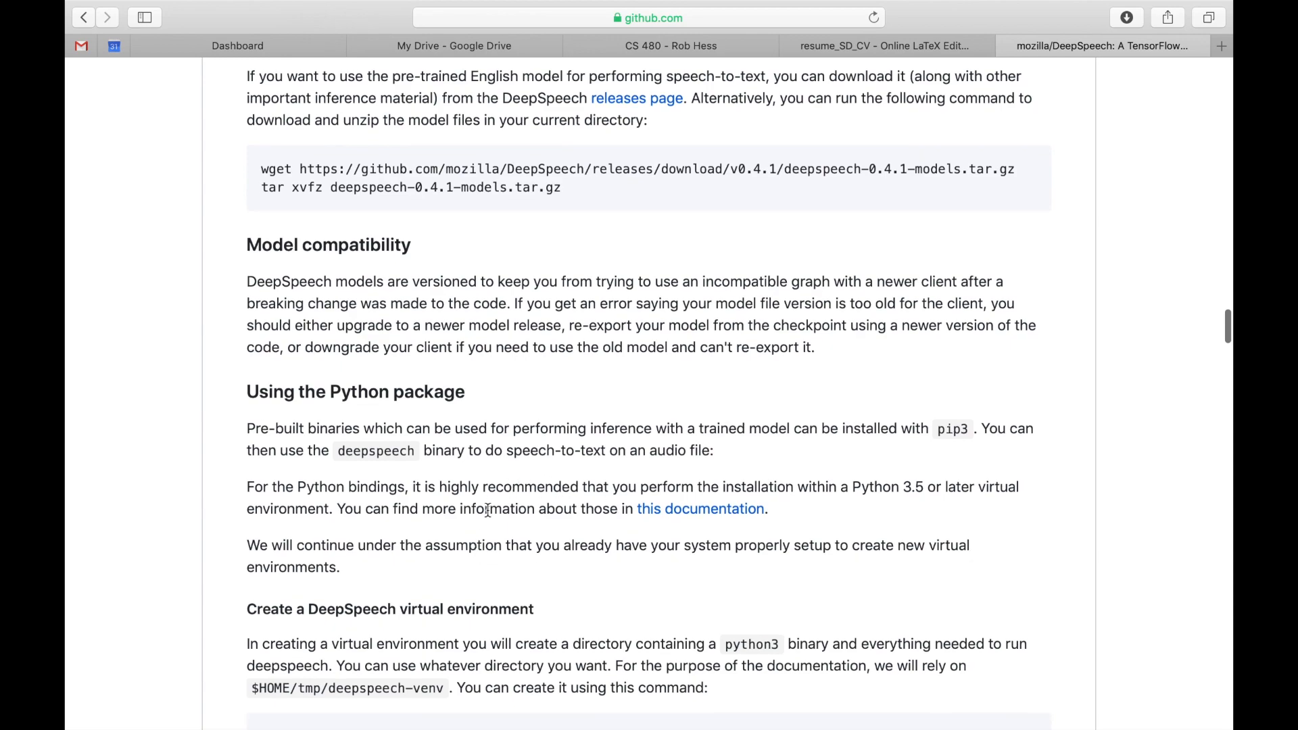
scroll(up, 3)
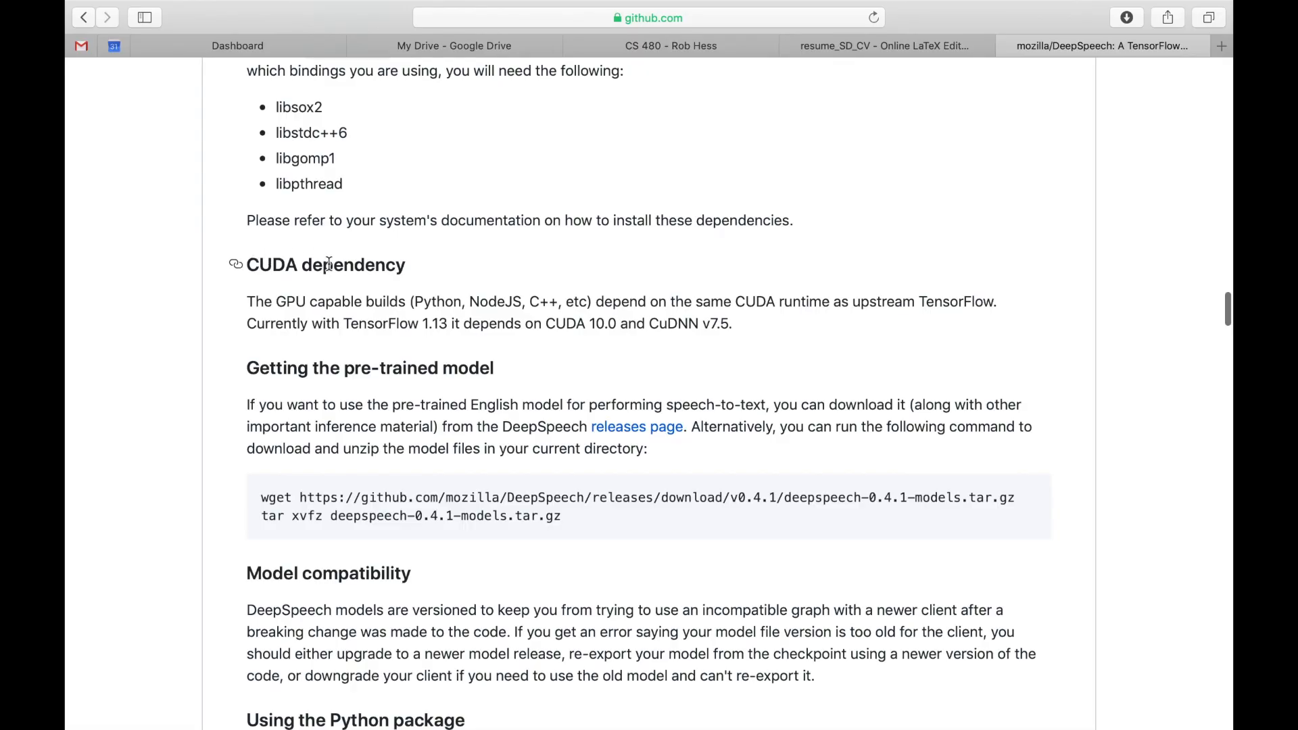
mouse_move(553, 289)
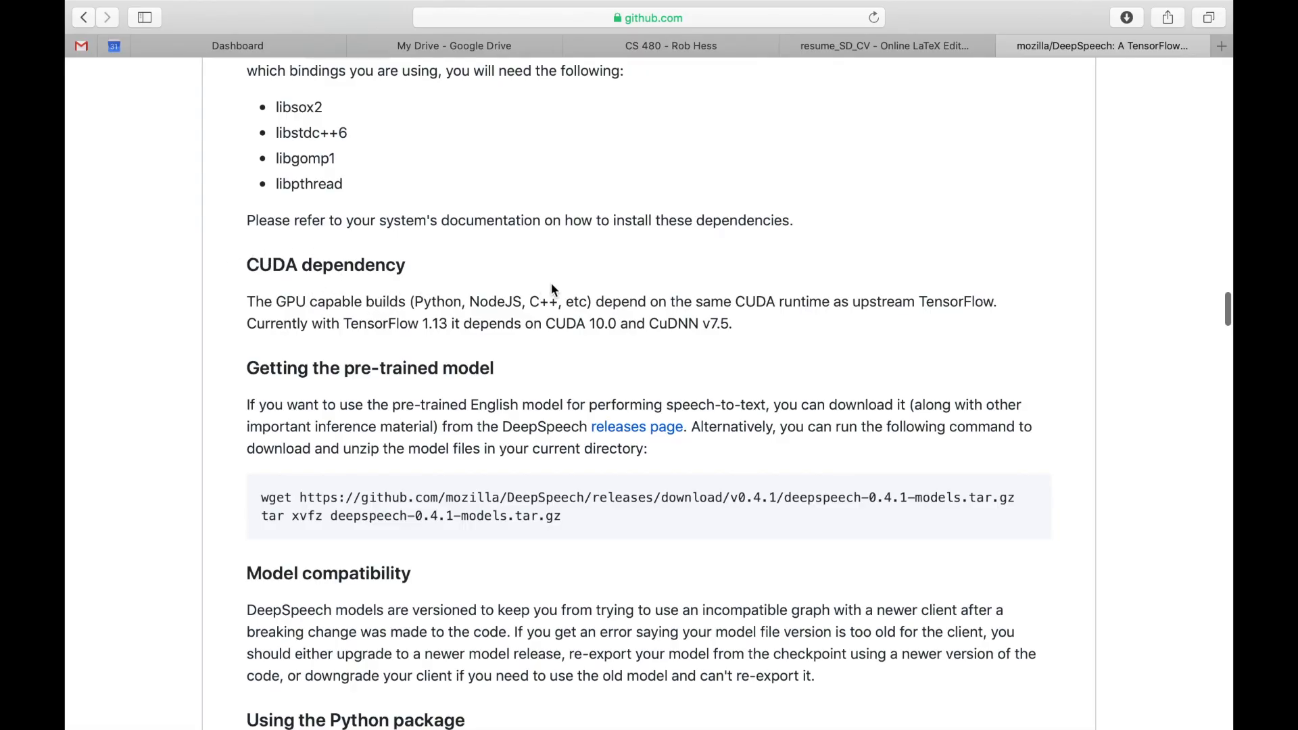
mouse_move(446, 421)
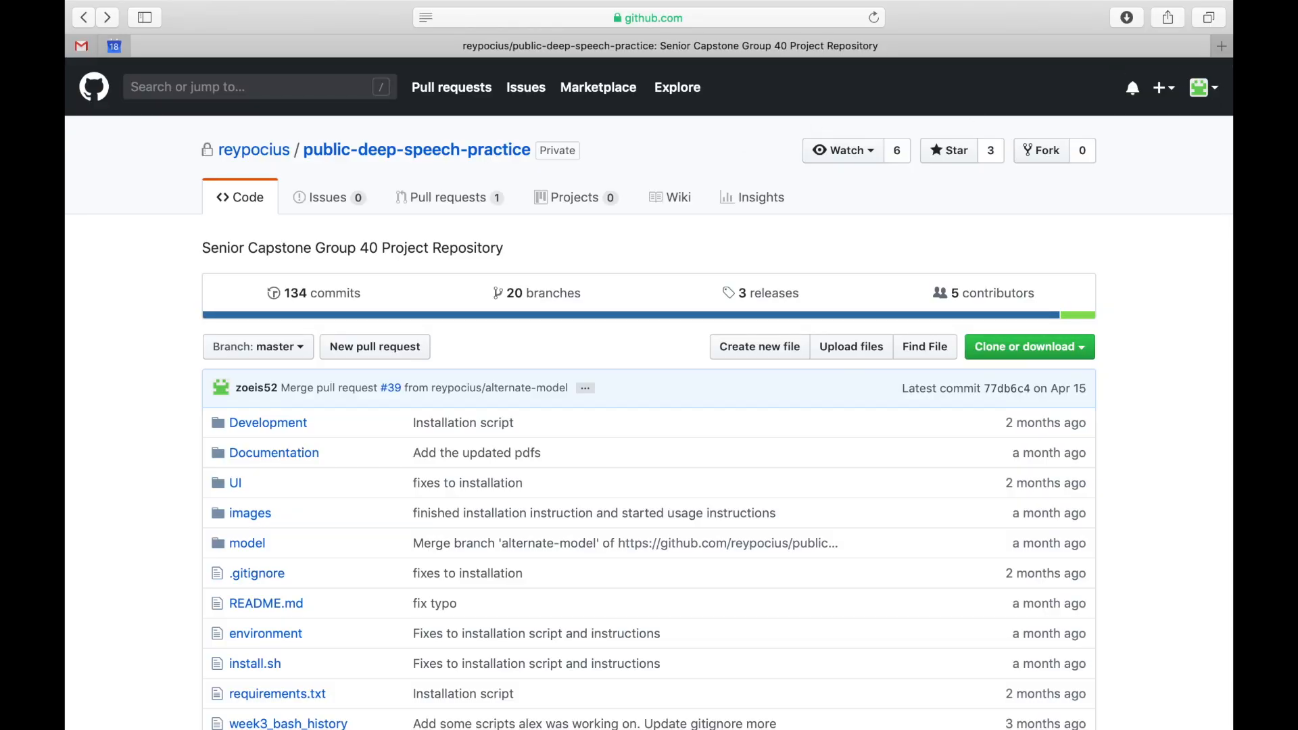
Search Google for 'how to create a new branch git'.
text(how)
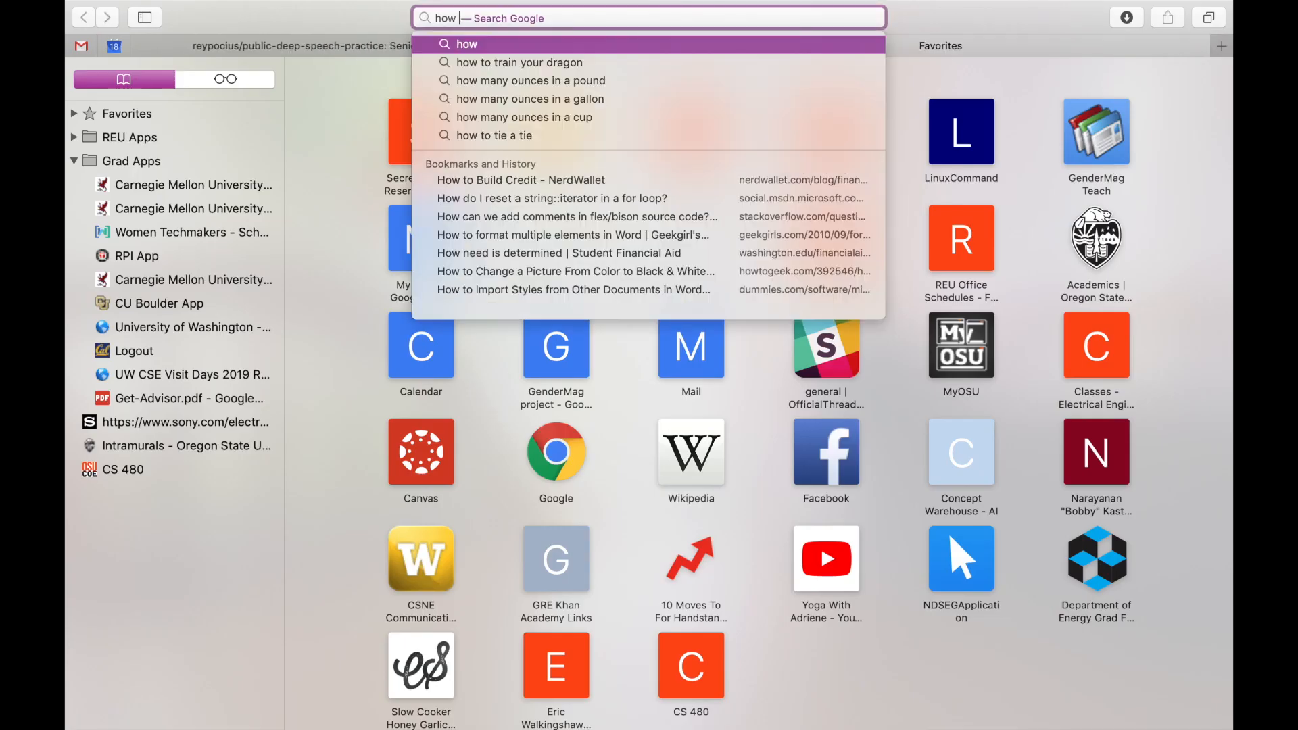
text(to create a)
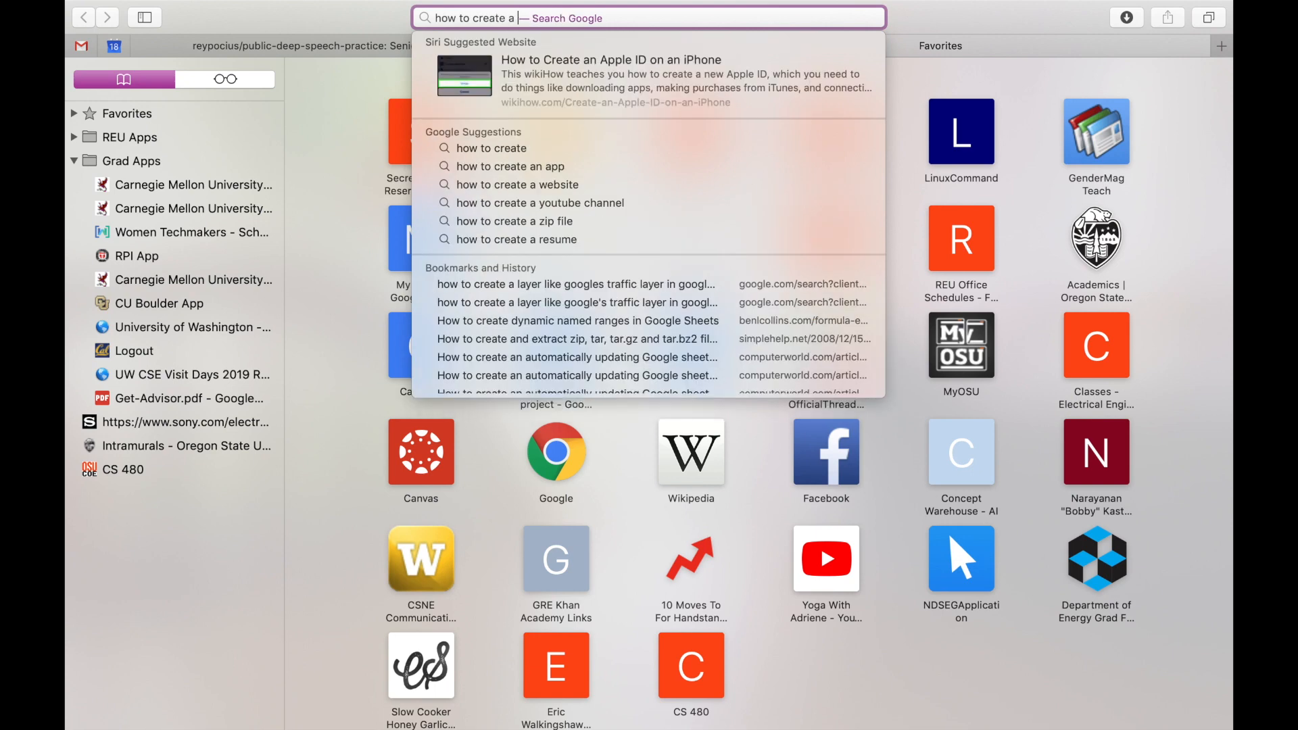
text(new branch git)
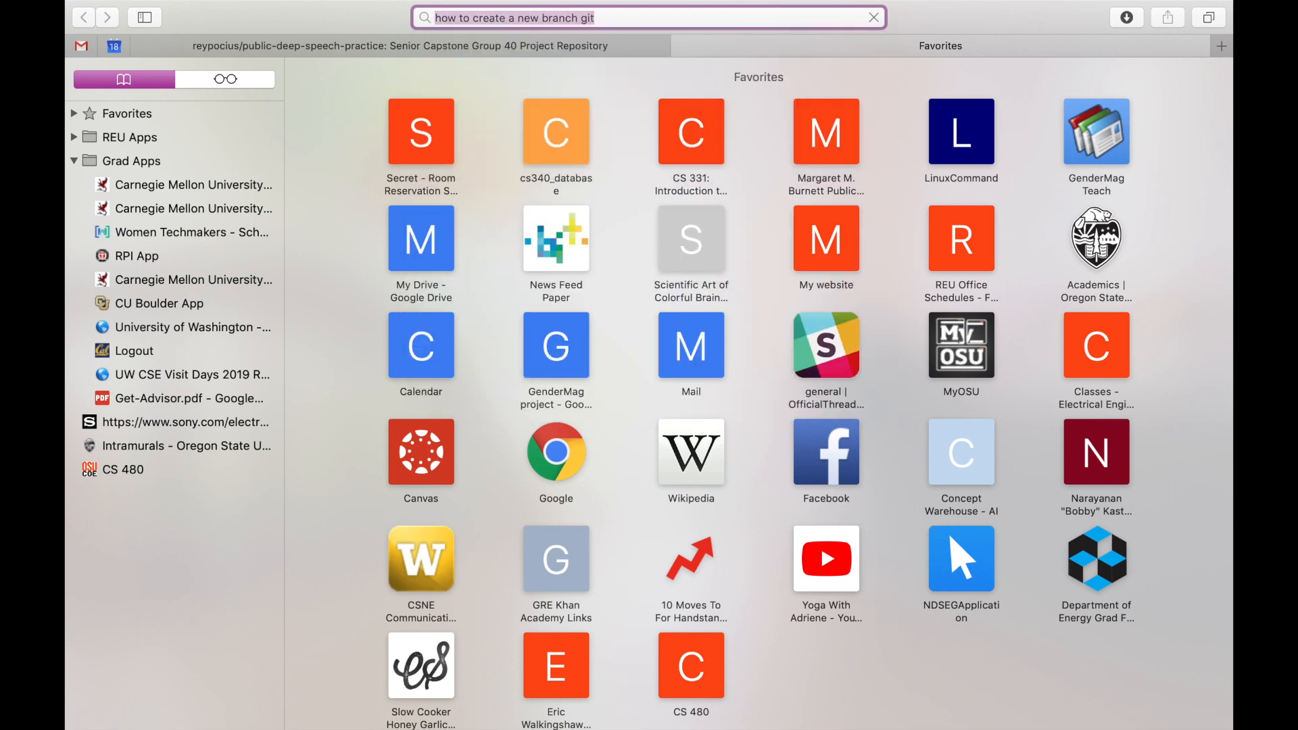
key(Return)
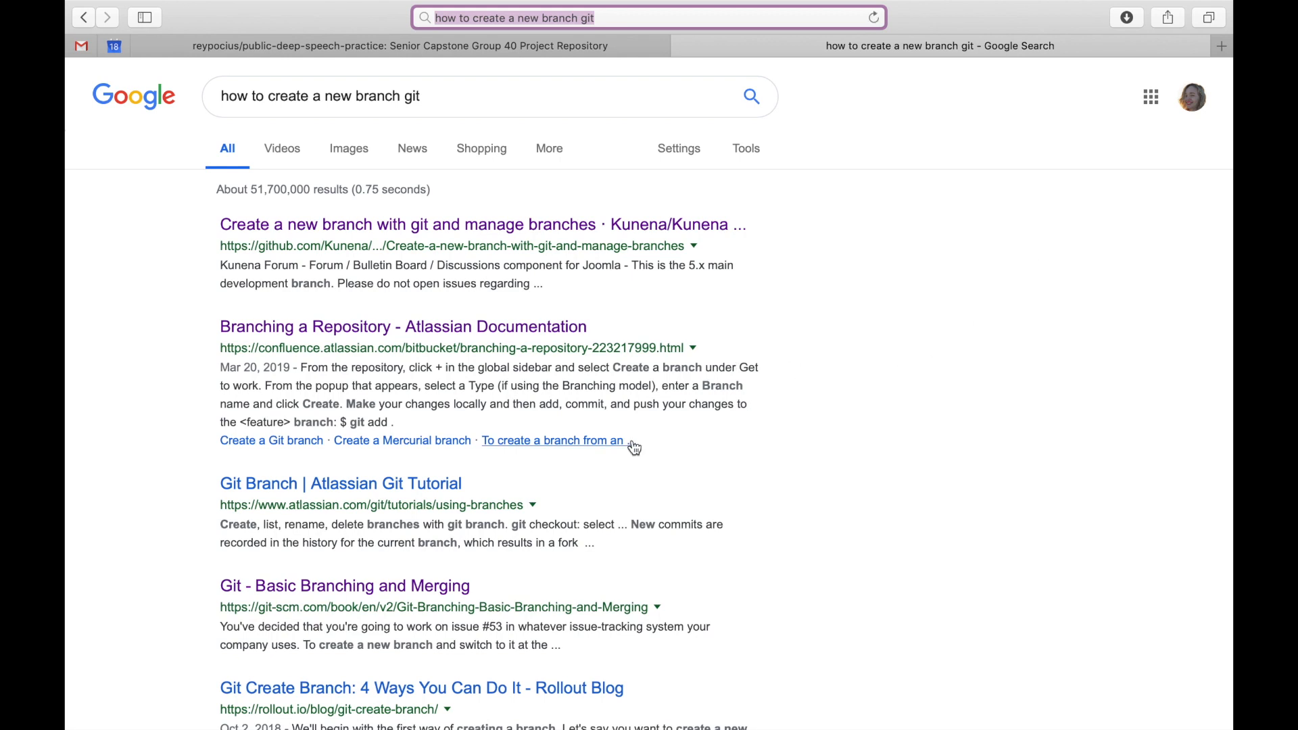
Open the git-scm Basic Branching and Merging result and read down to the git checkout -b iss53 example.
click(344, 585)
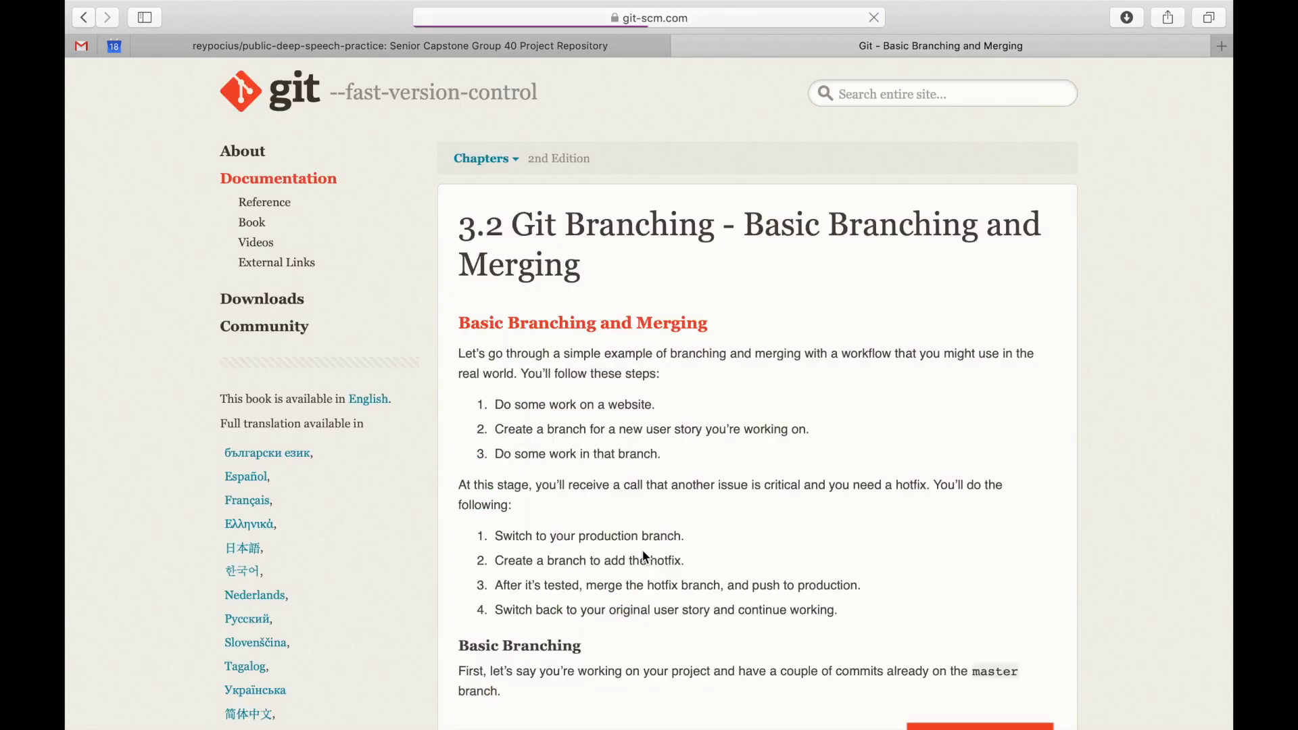
scroll(down, 3)
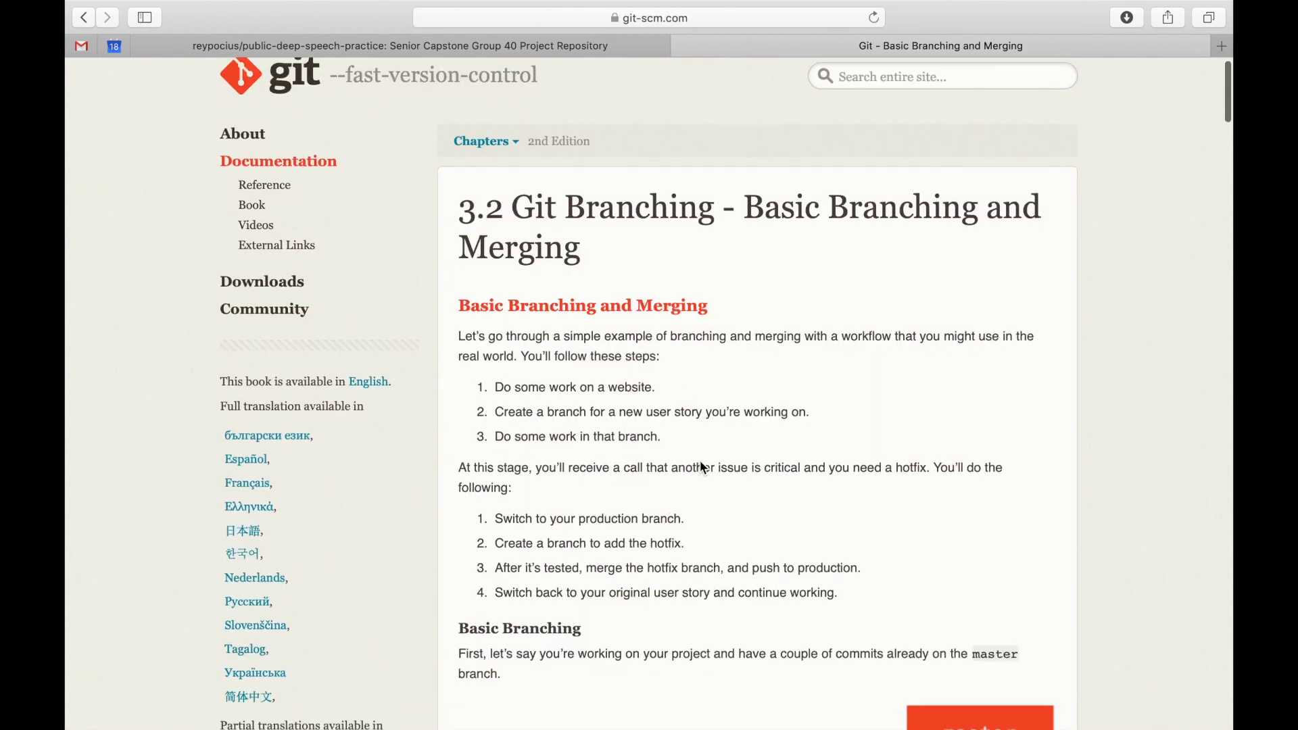
scroll(down, 3)
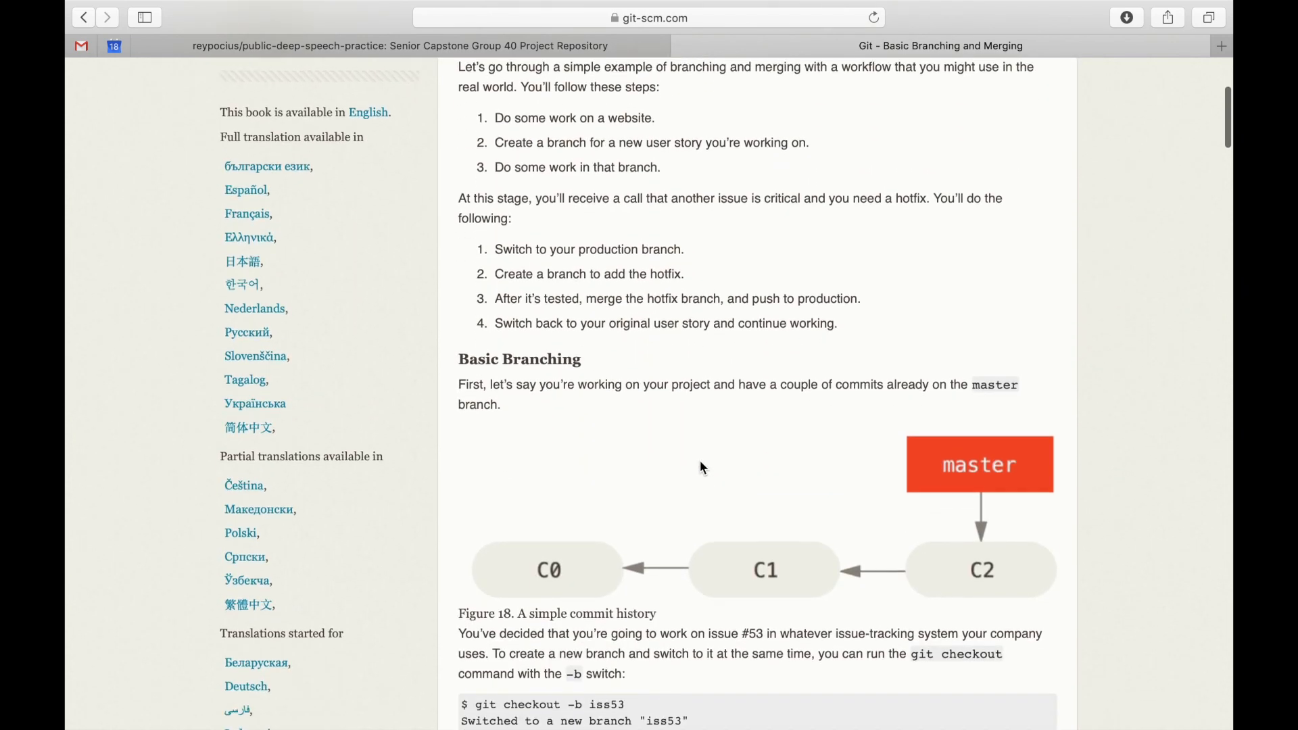
scroll(down, 3)
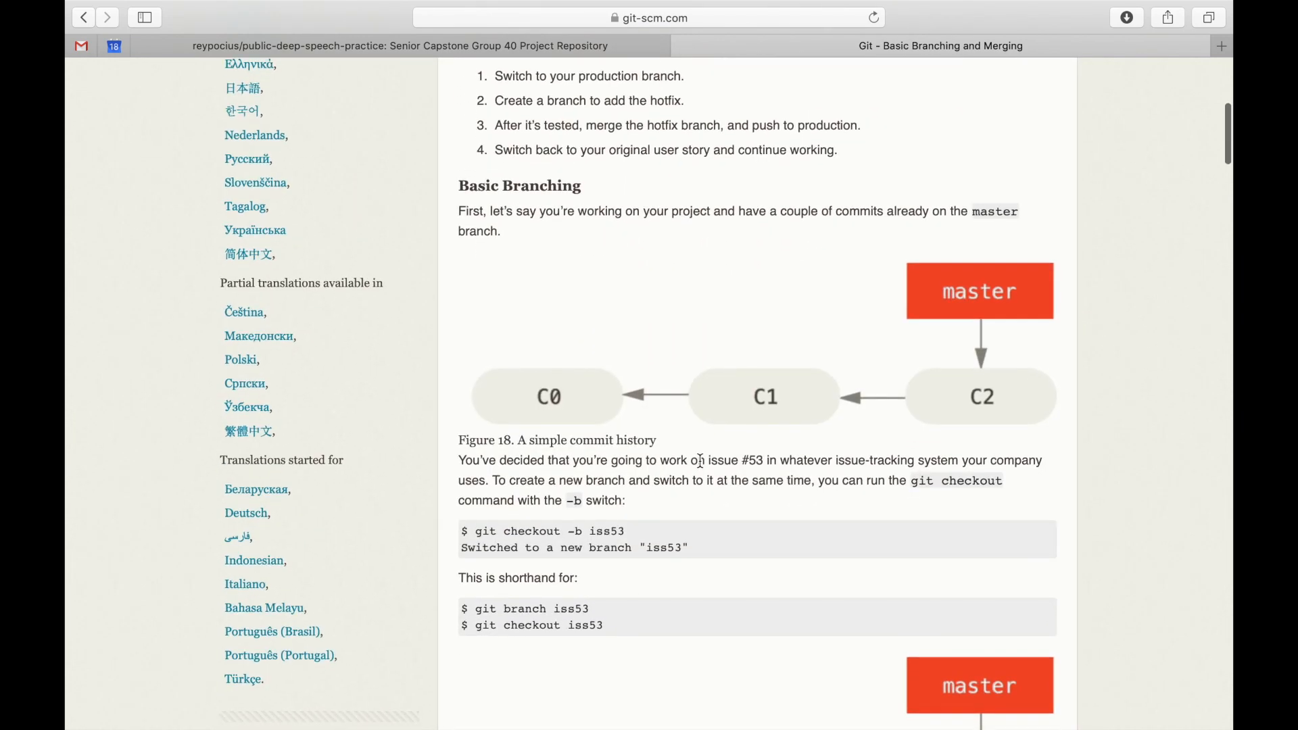
scroll(down, 3)
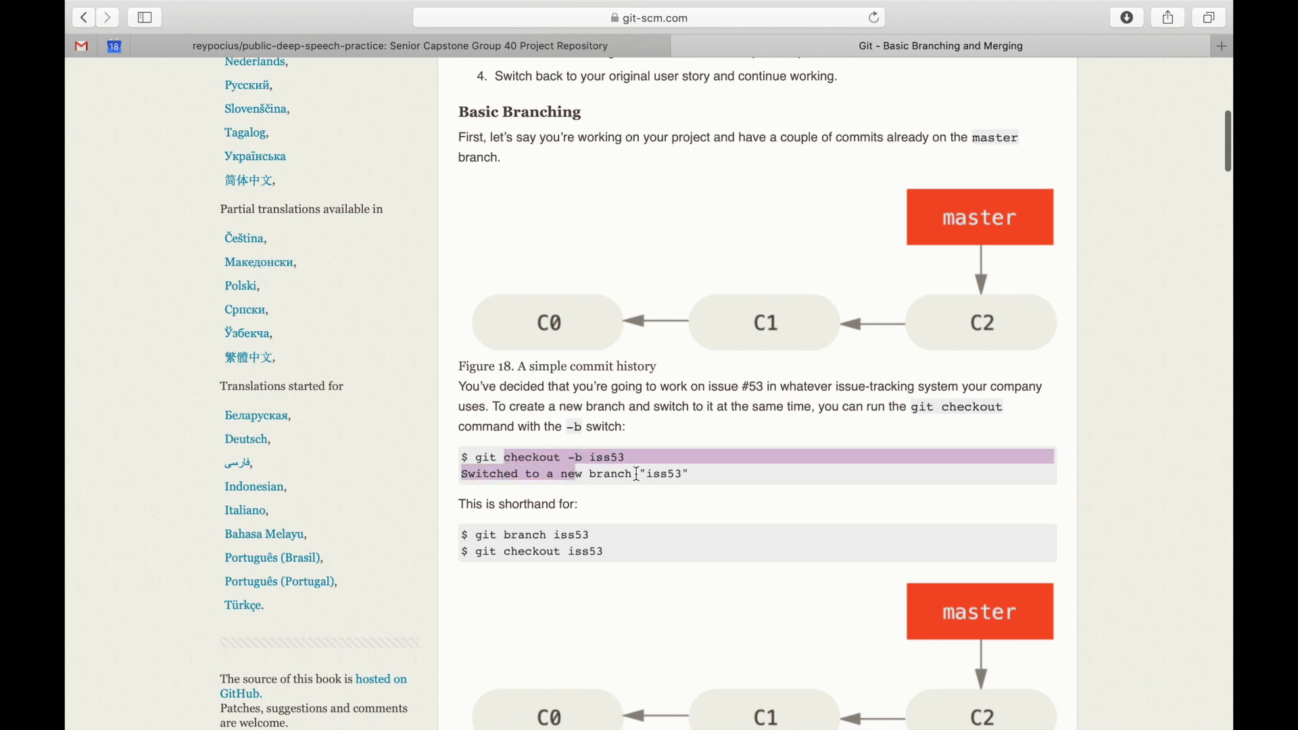
scroll(down, 3)
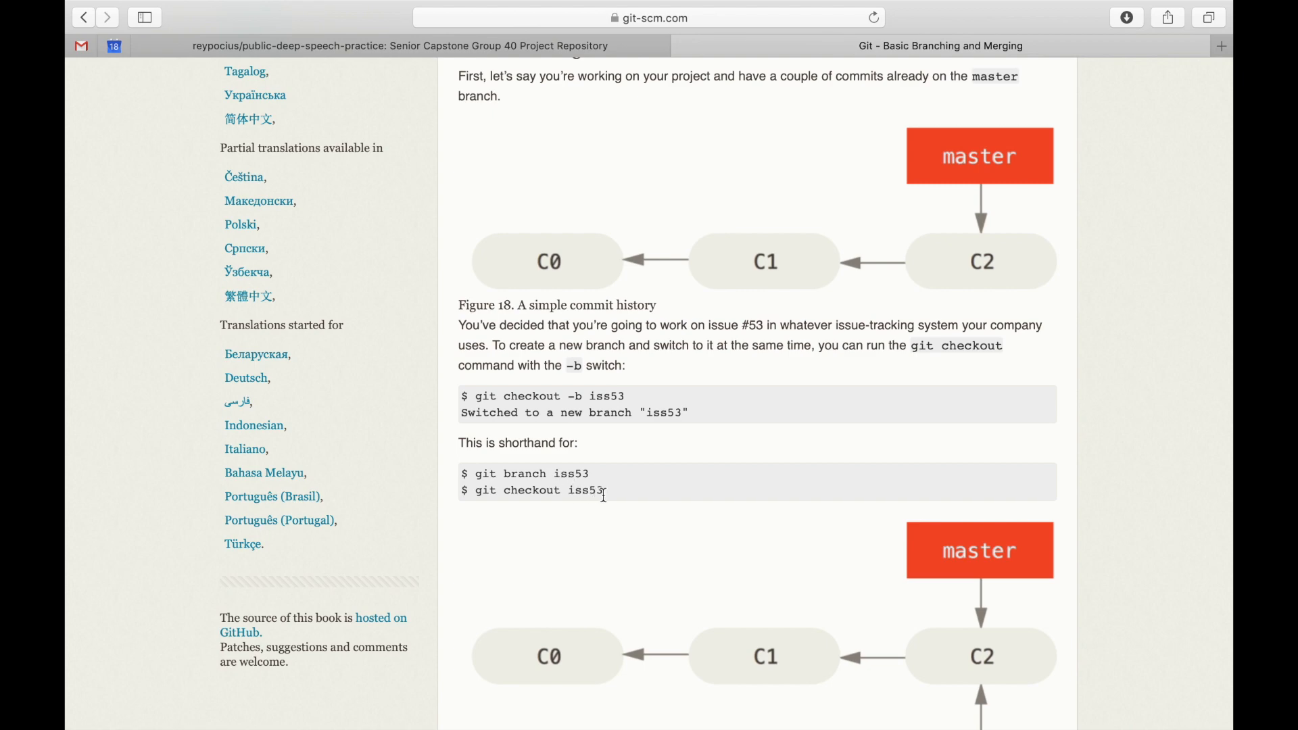
scroll(down, 3)
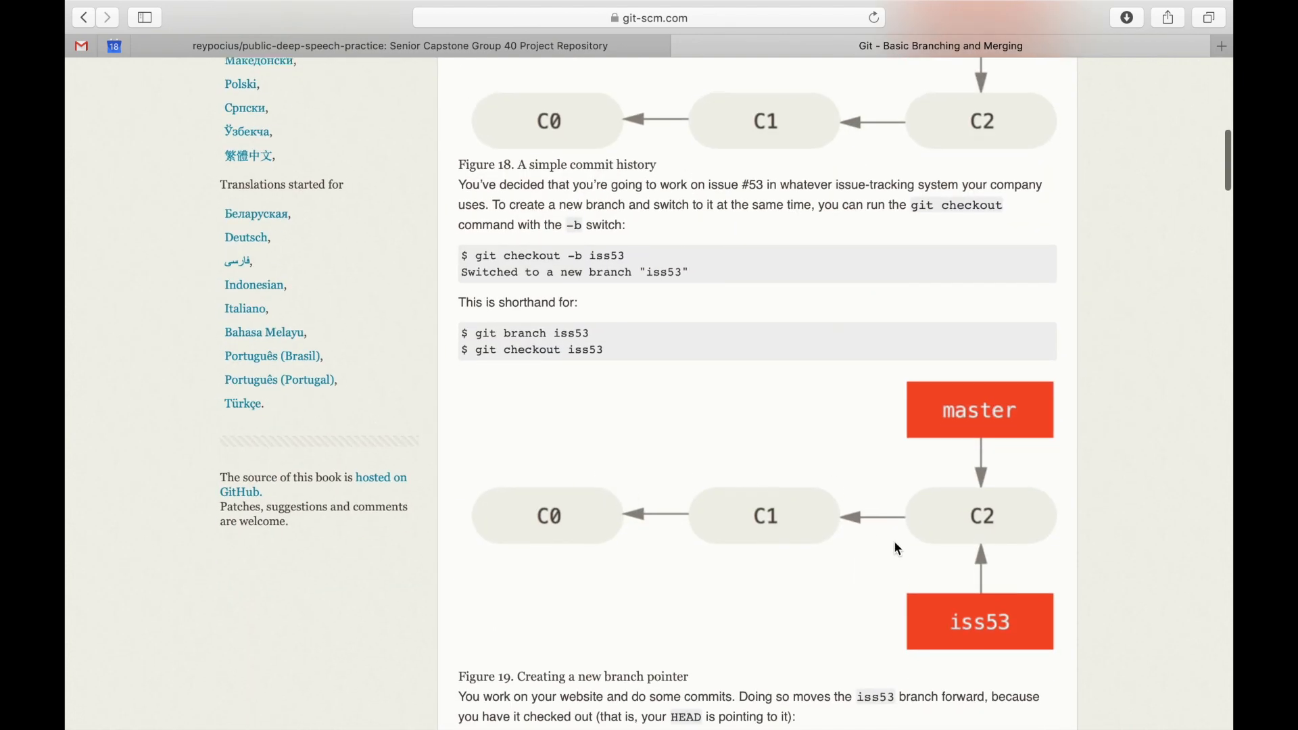
scroll(down, 3)
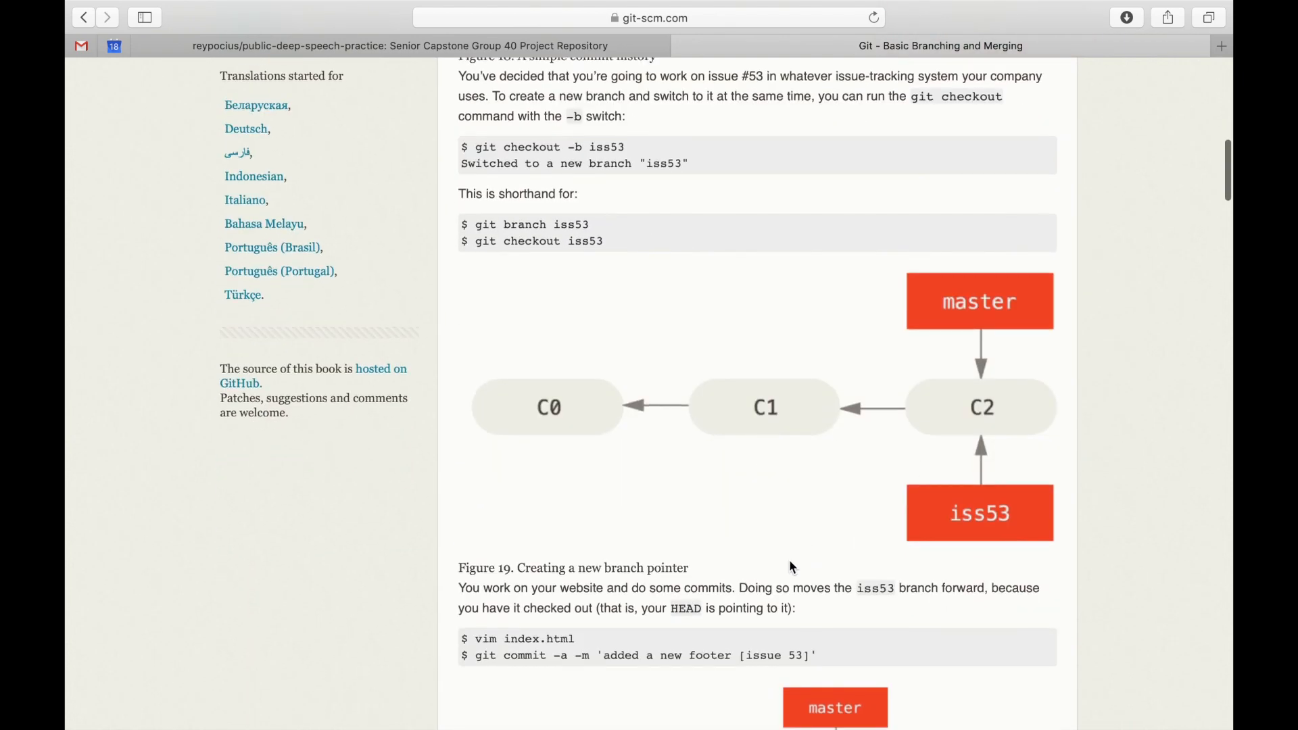
scroll(down, 3)
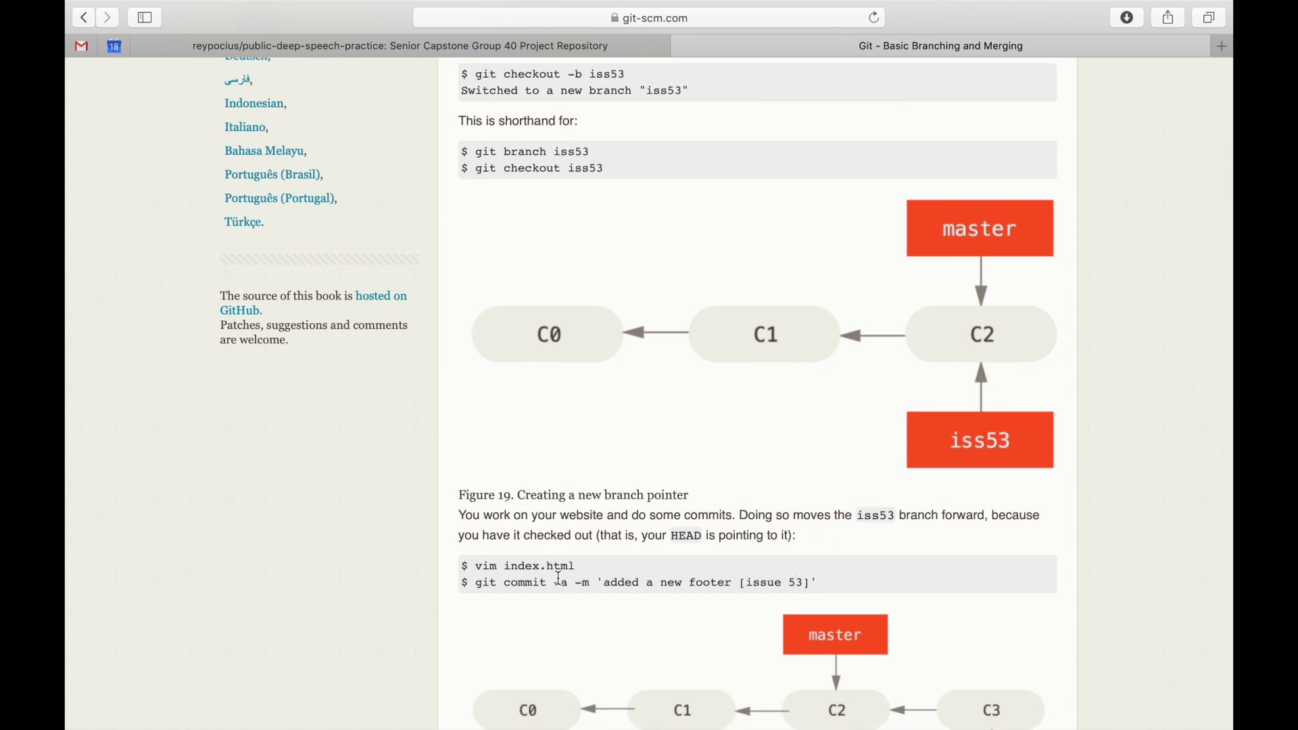
scroll(up, 3)
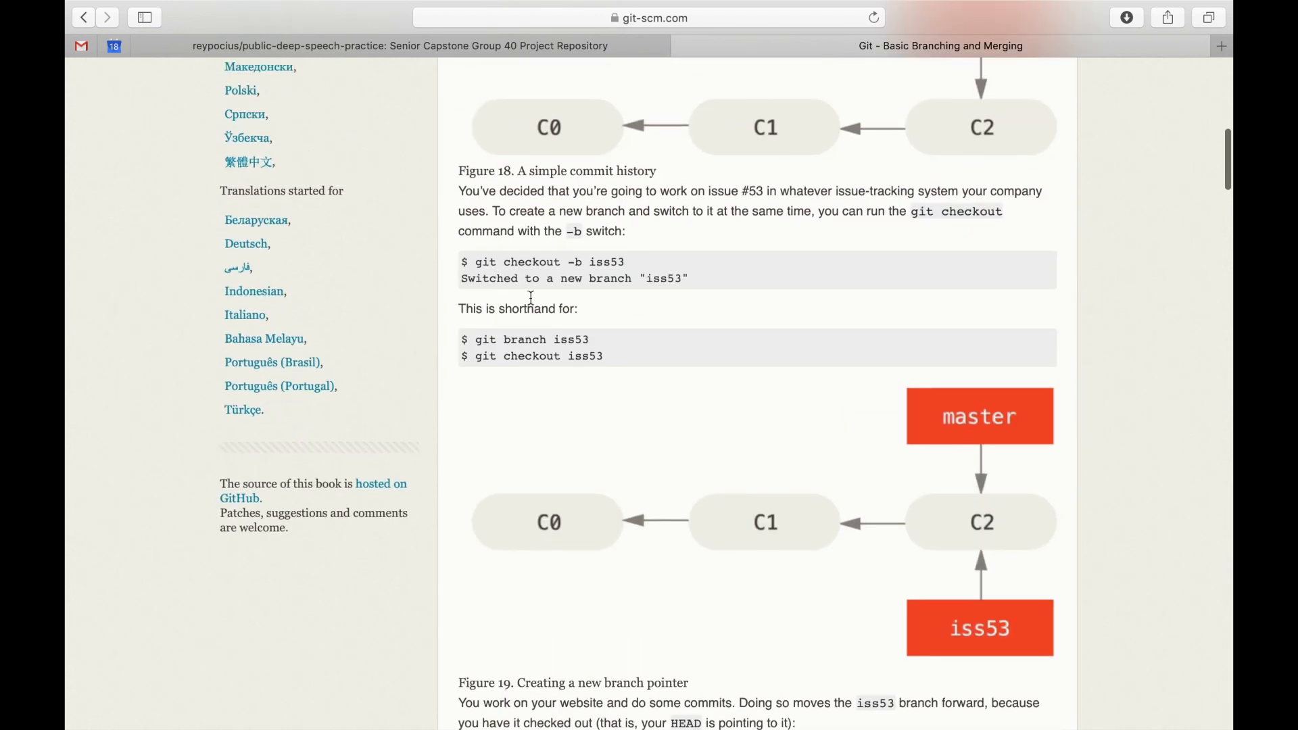
mouse_move(504, 263)
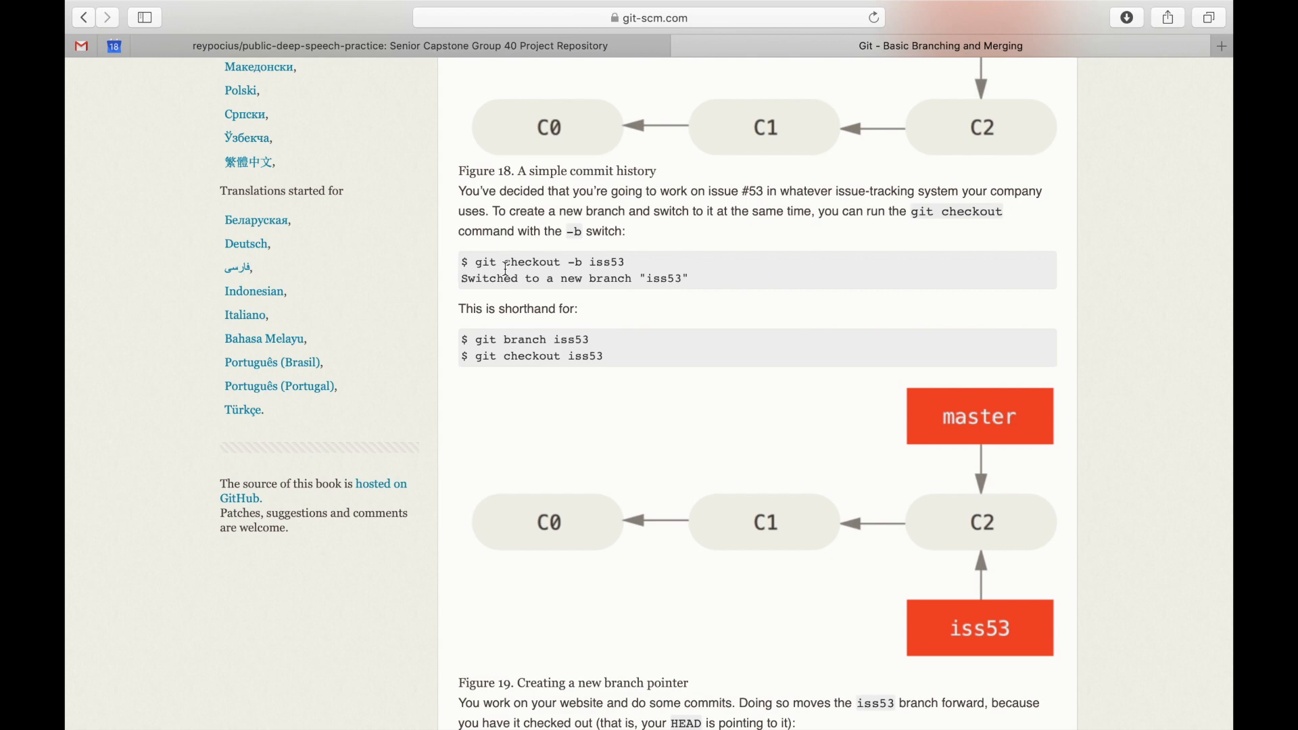
mouse_move(710, 347)
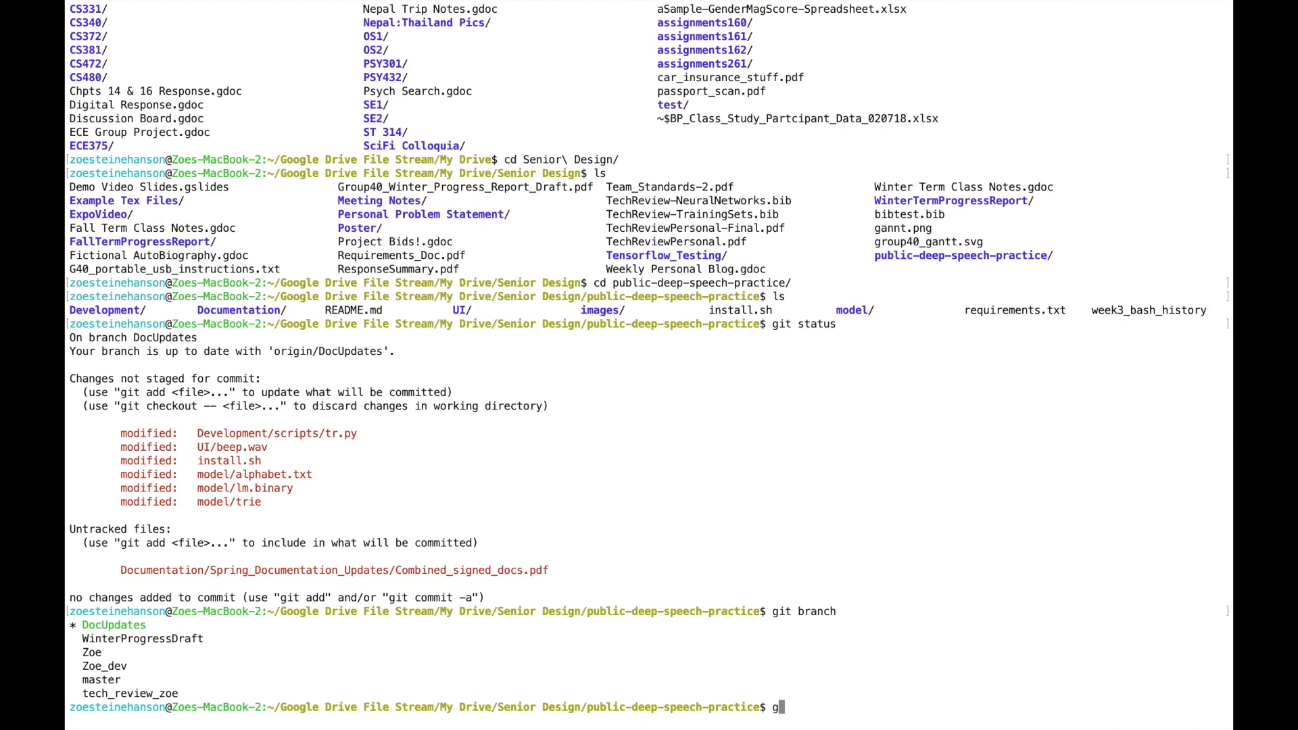
Run git checkout -b new_branch to create and switch to new_branch.
text(it checkout)
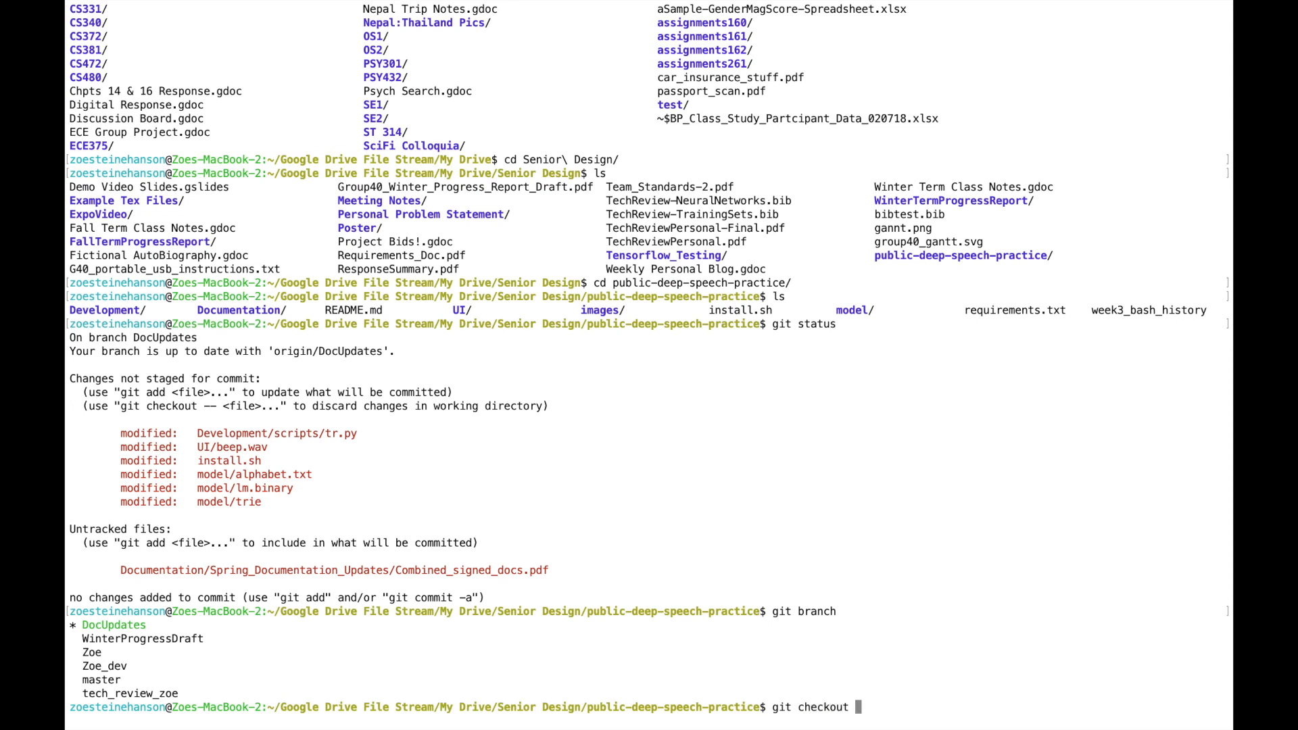
text(-b branch)
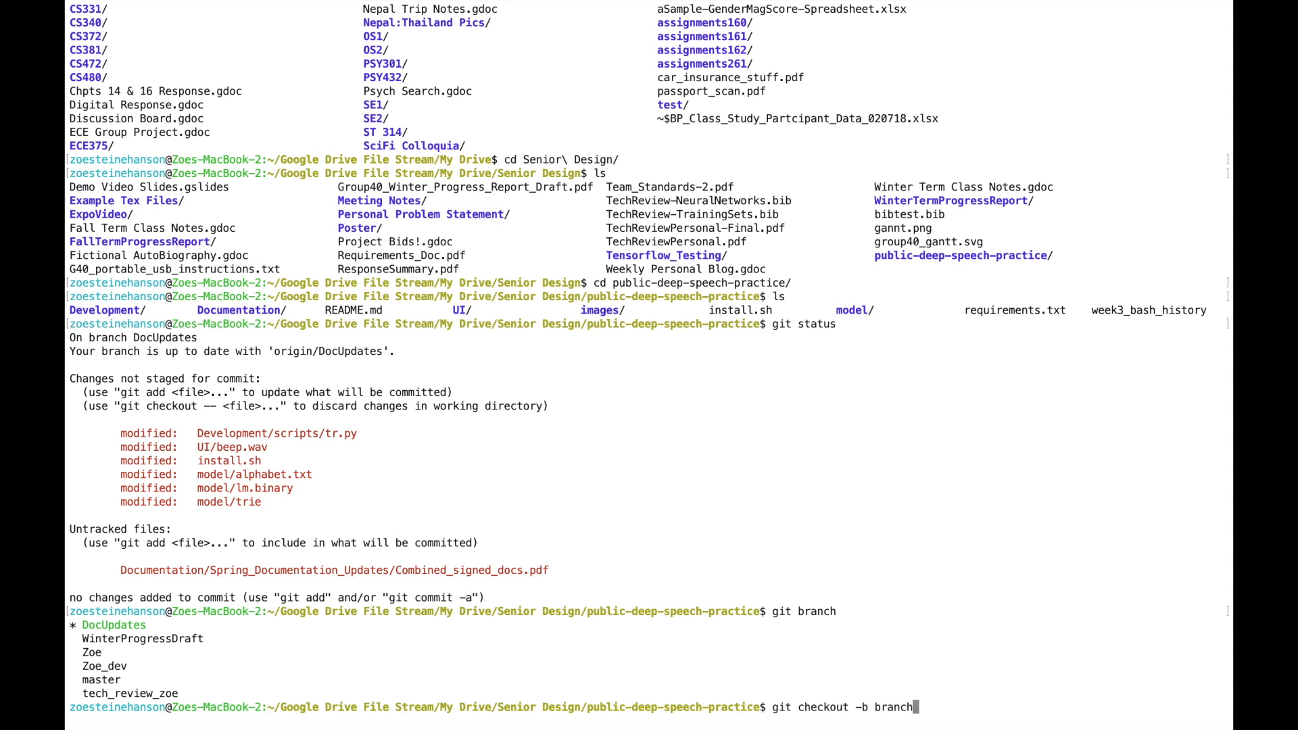
text(new)
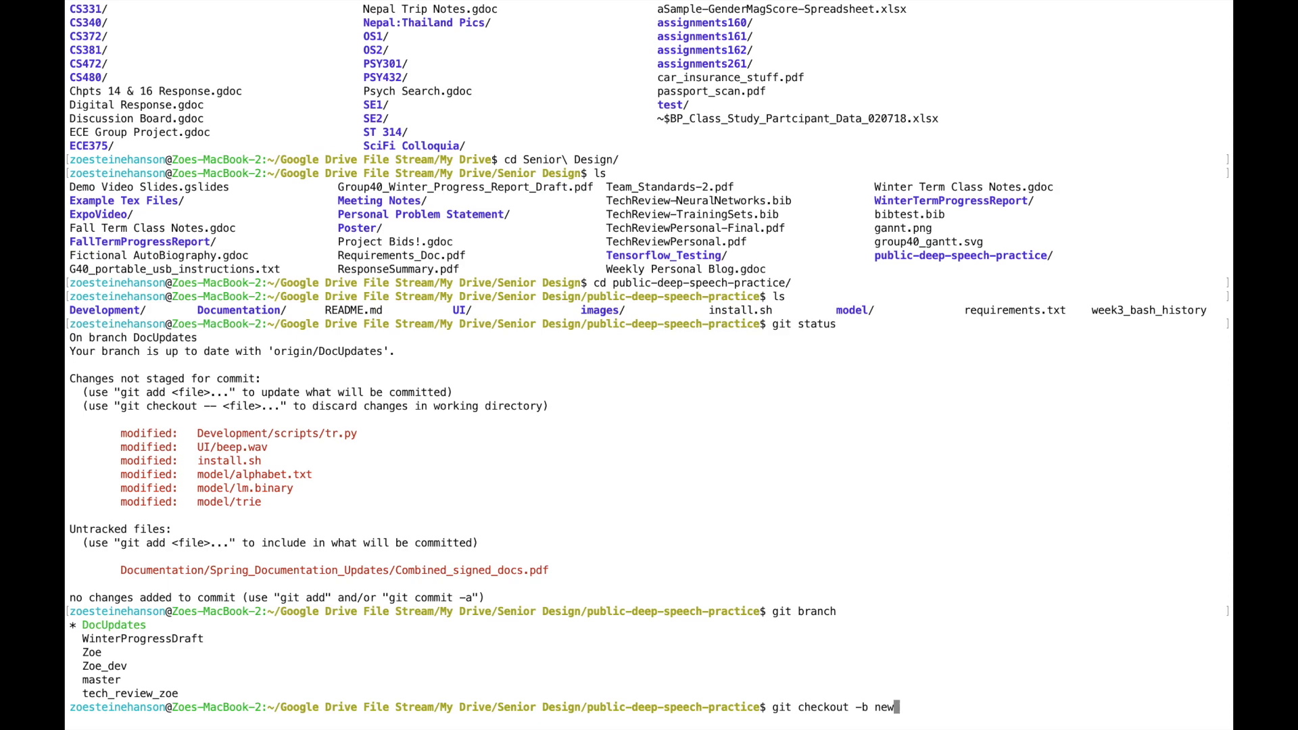
text(_branch)
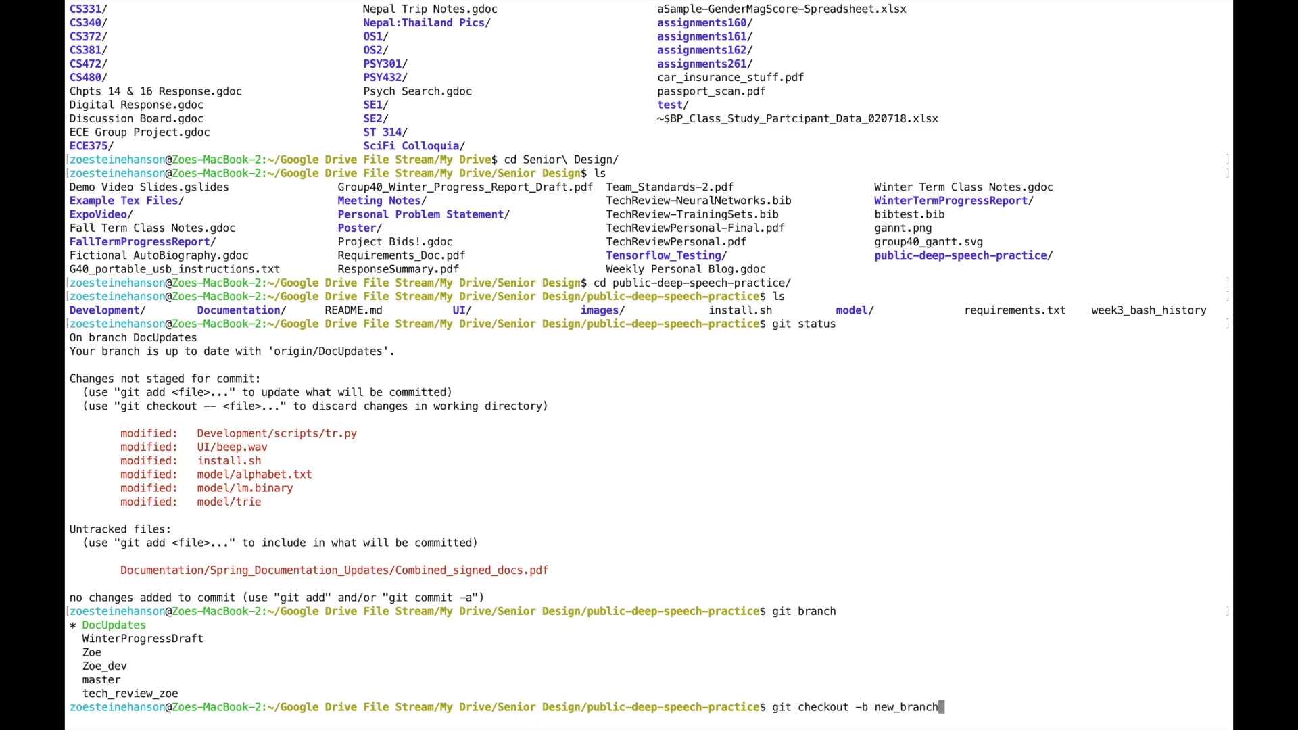
key(Return)
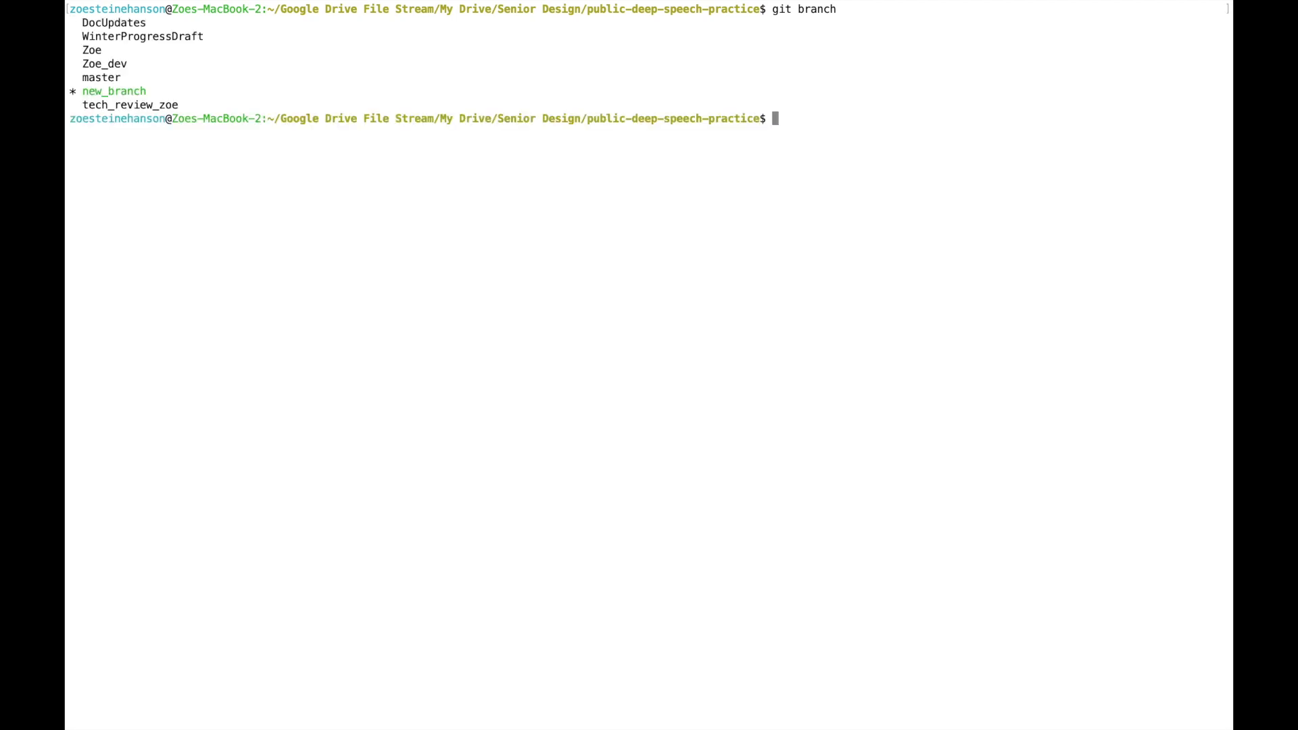
Create a branch named new, recover from the btranch typo, and list the branches.
text(git branch new)
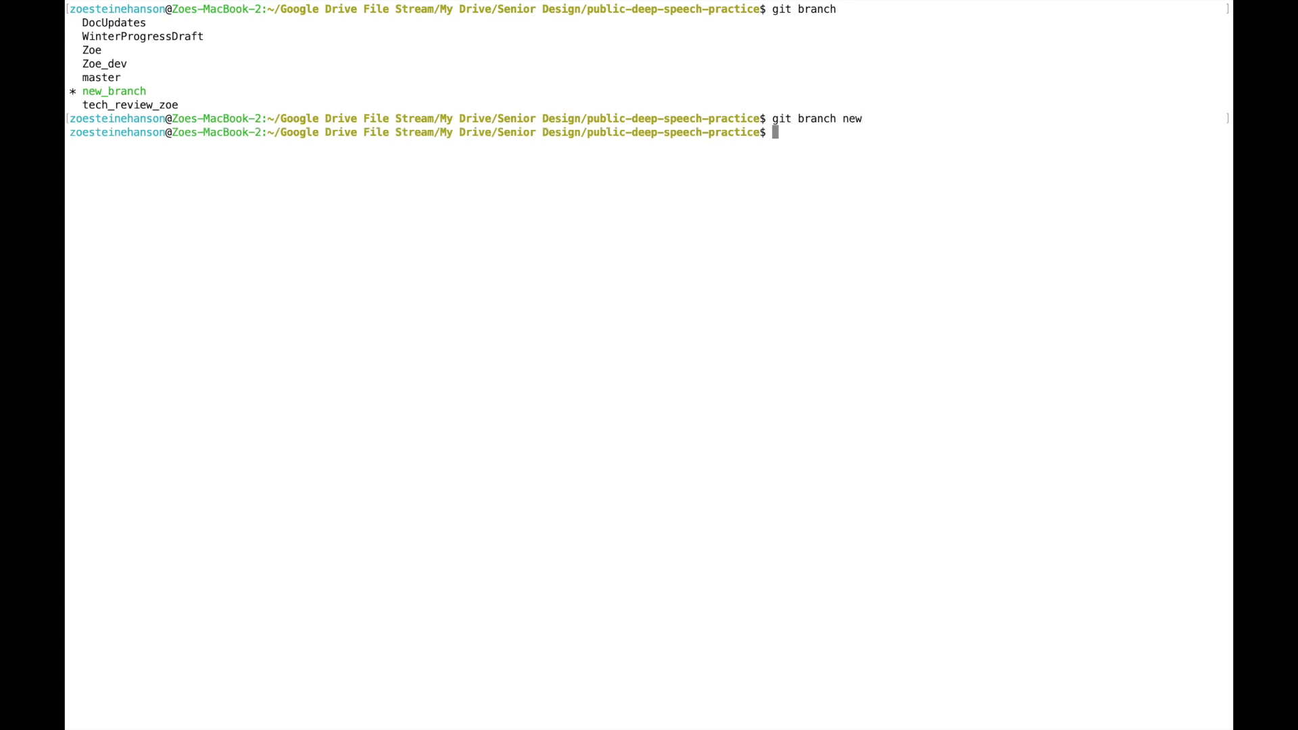
text(git b)
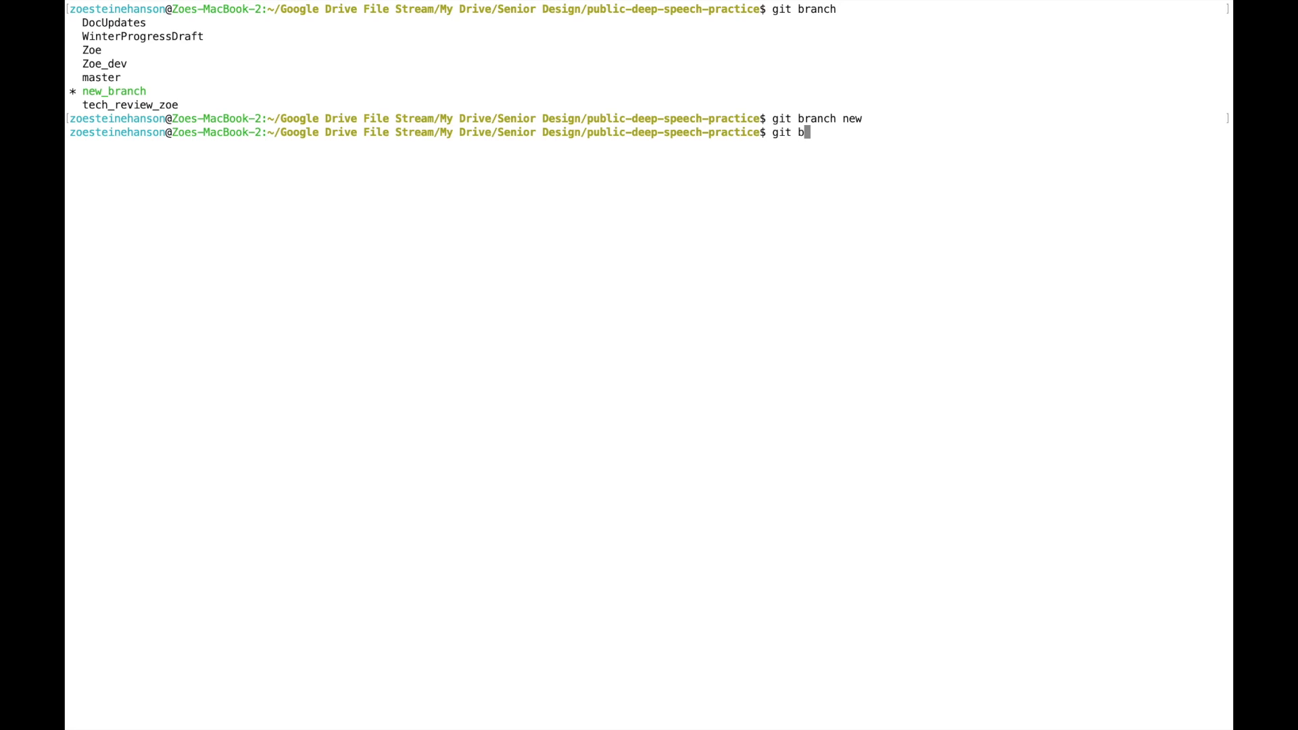
key(Return)
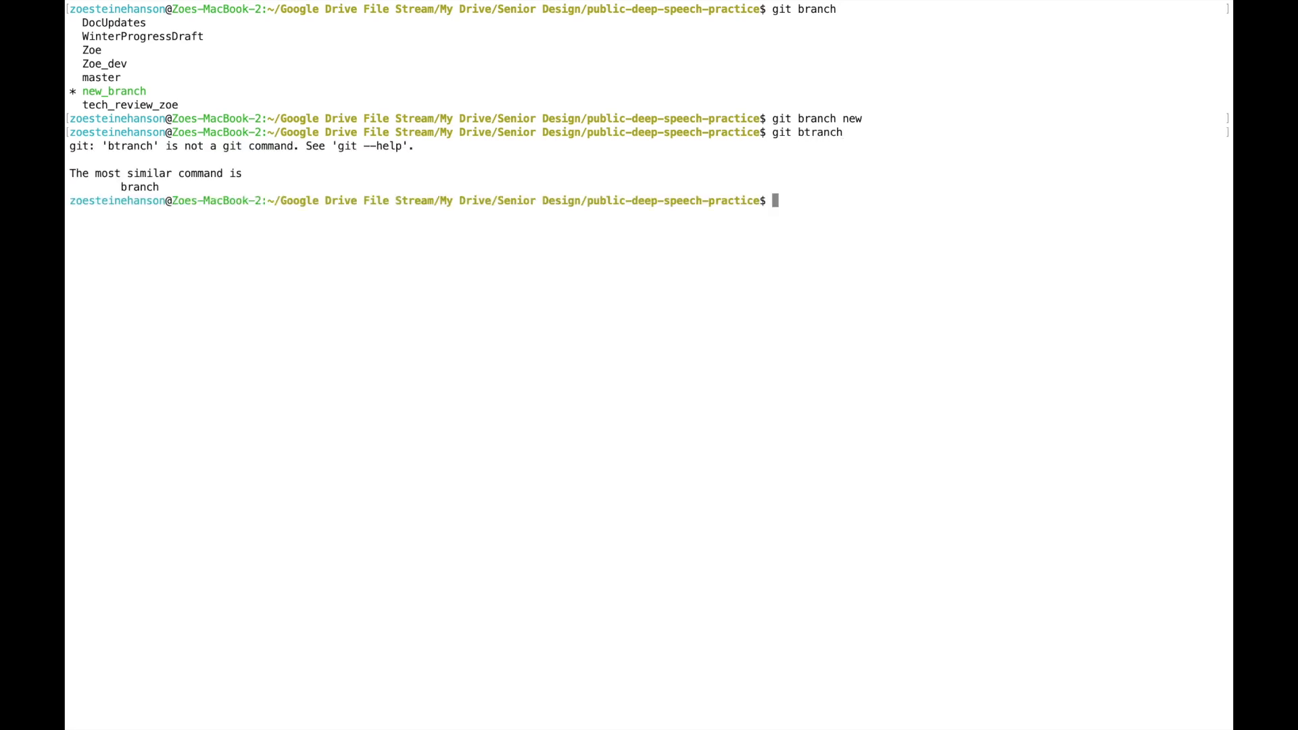
text(git btranch)
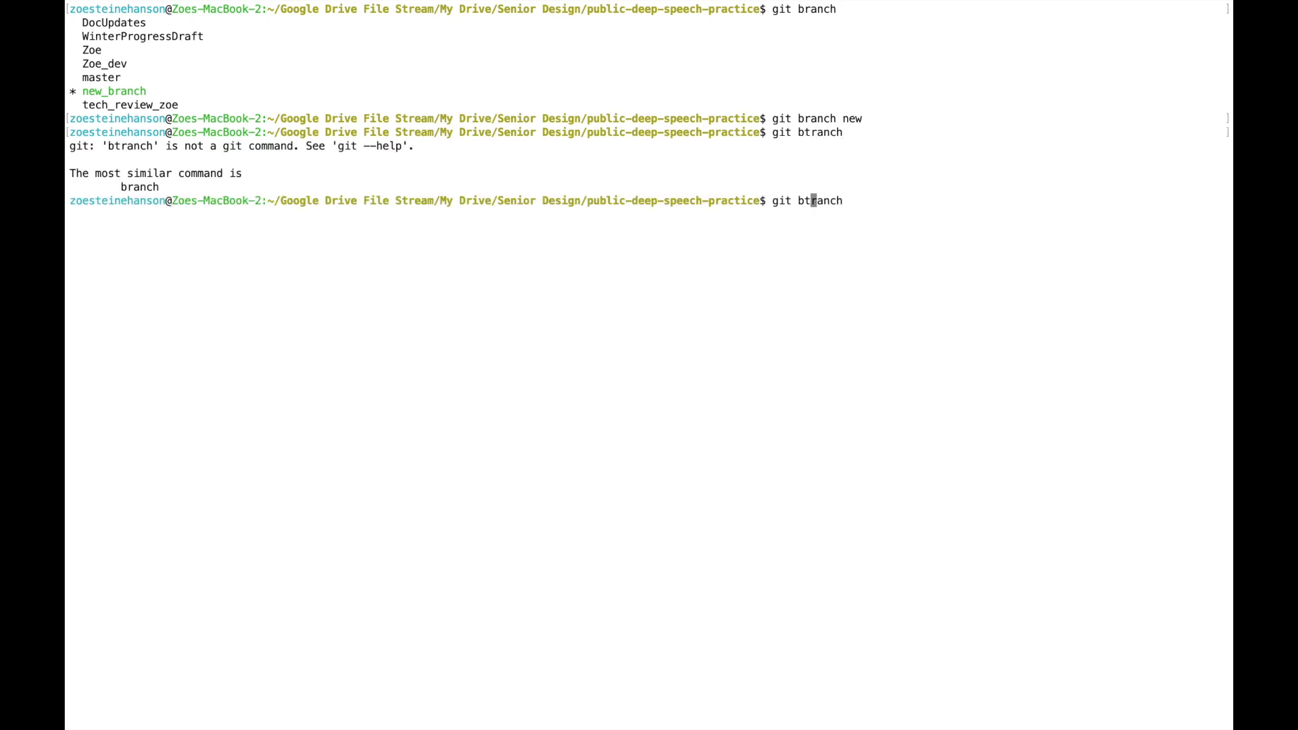
text(branch)
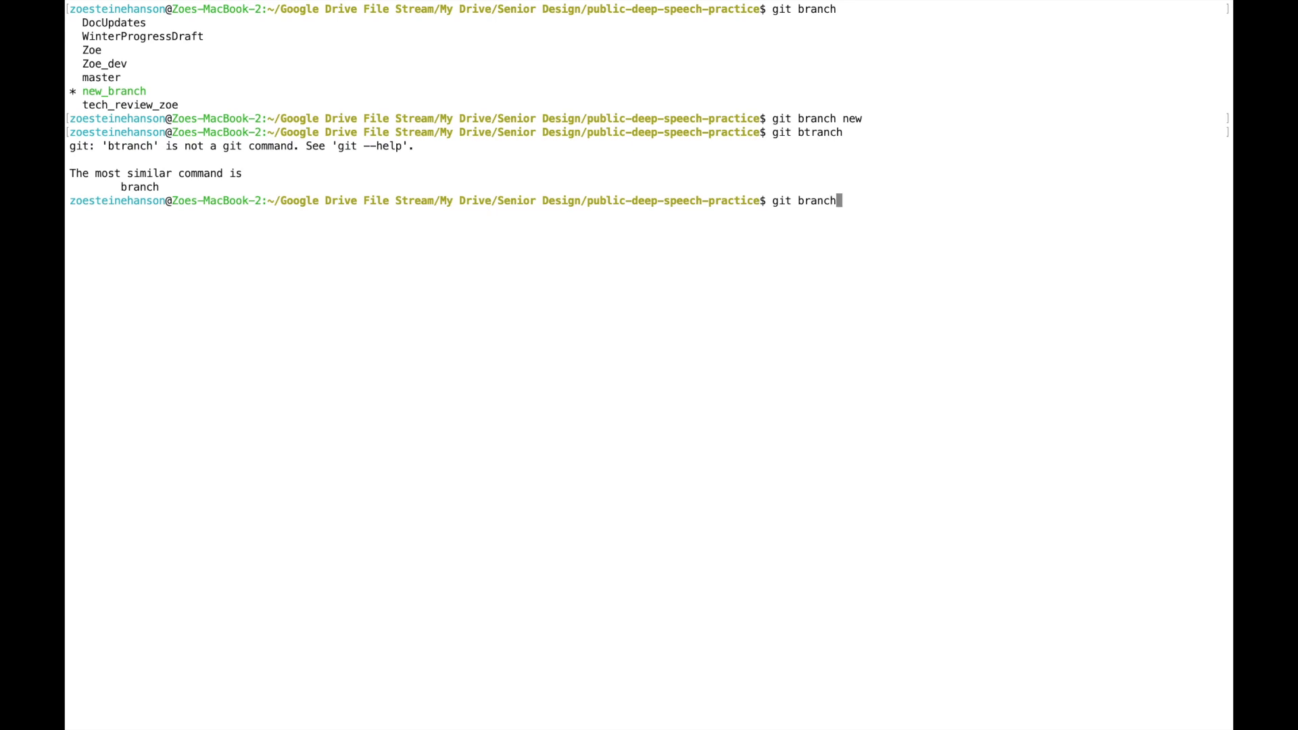
key(Return)
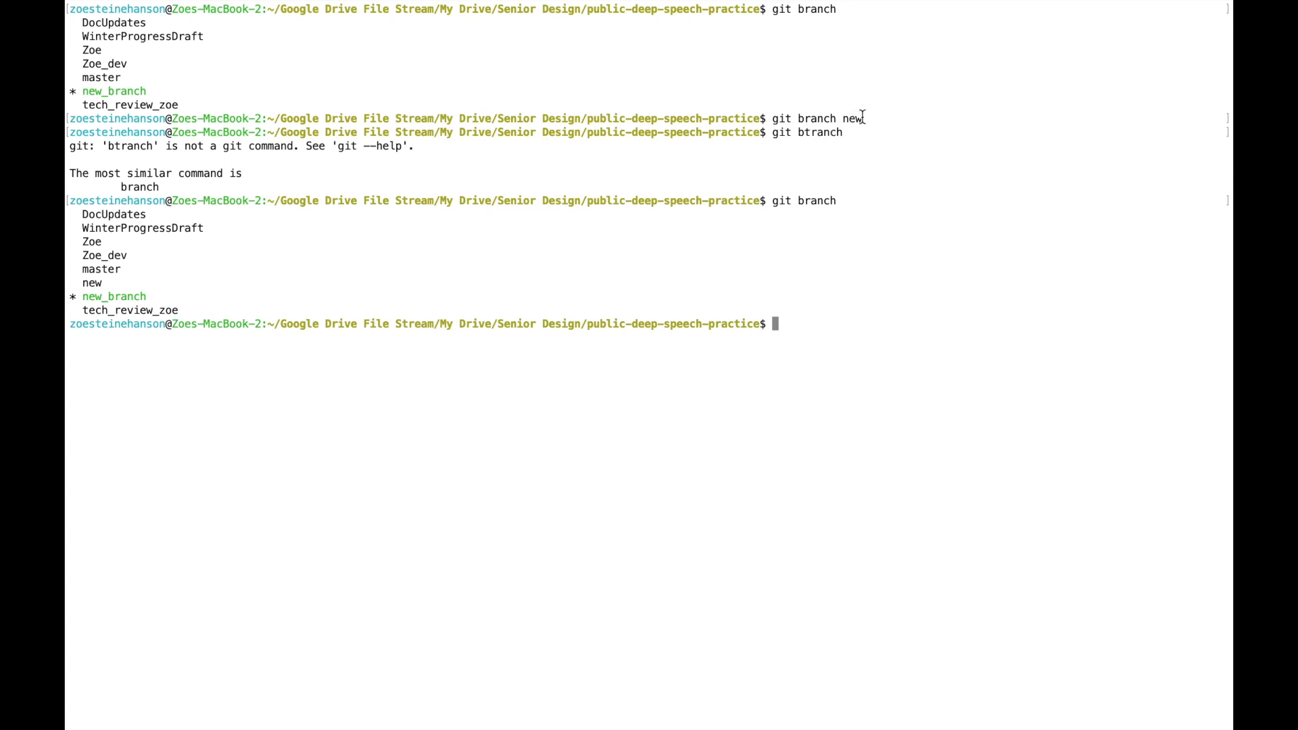
Check out the branch new with git checkout new, after a failed git checkout branch attempt.
double_click(91, 282)
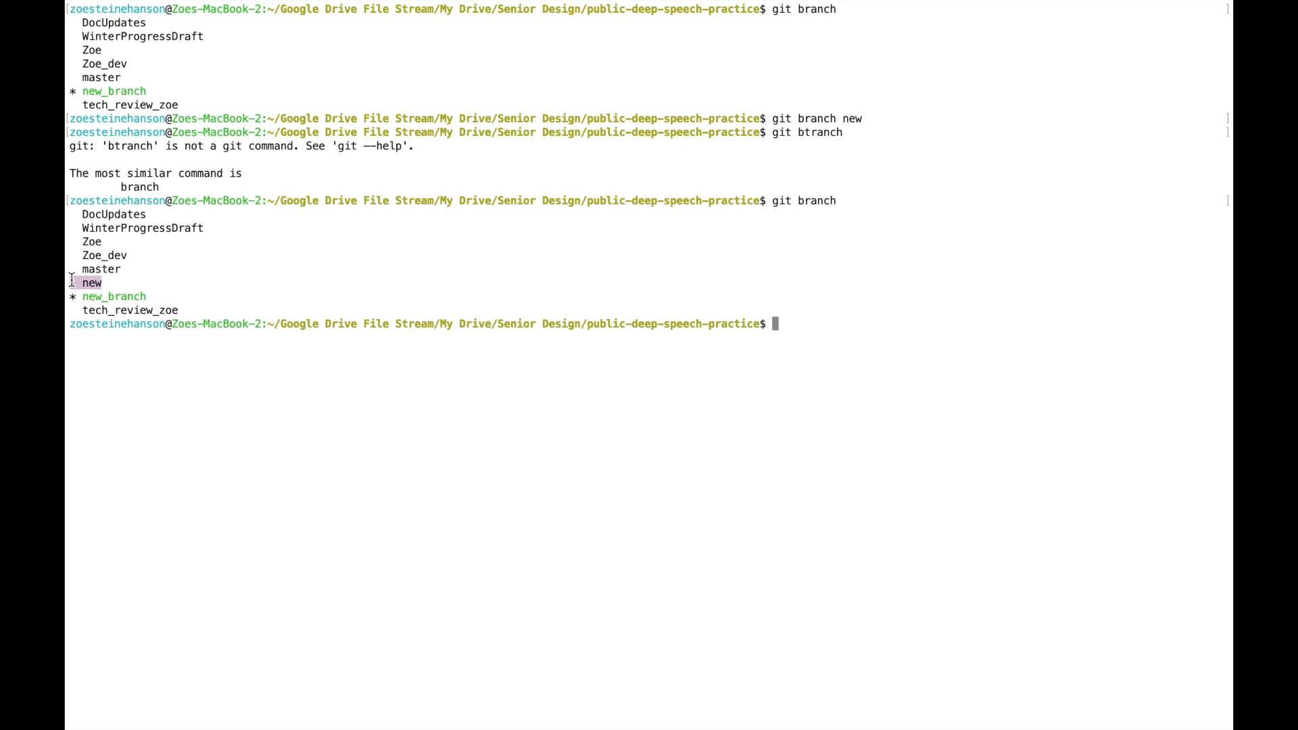
text(gi)
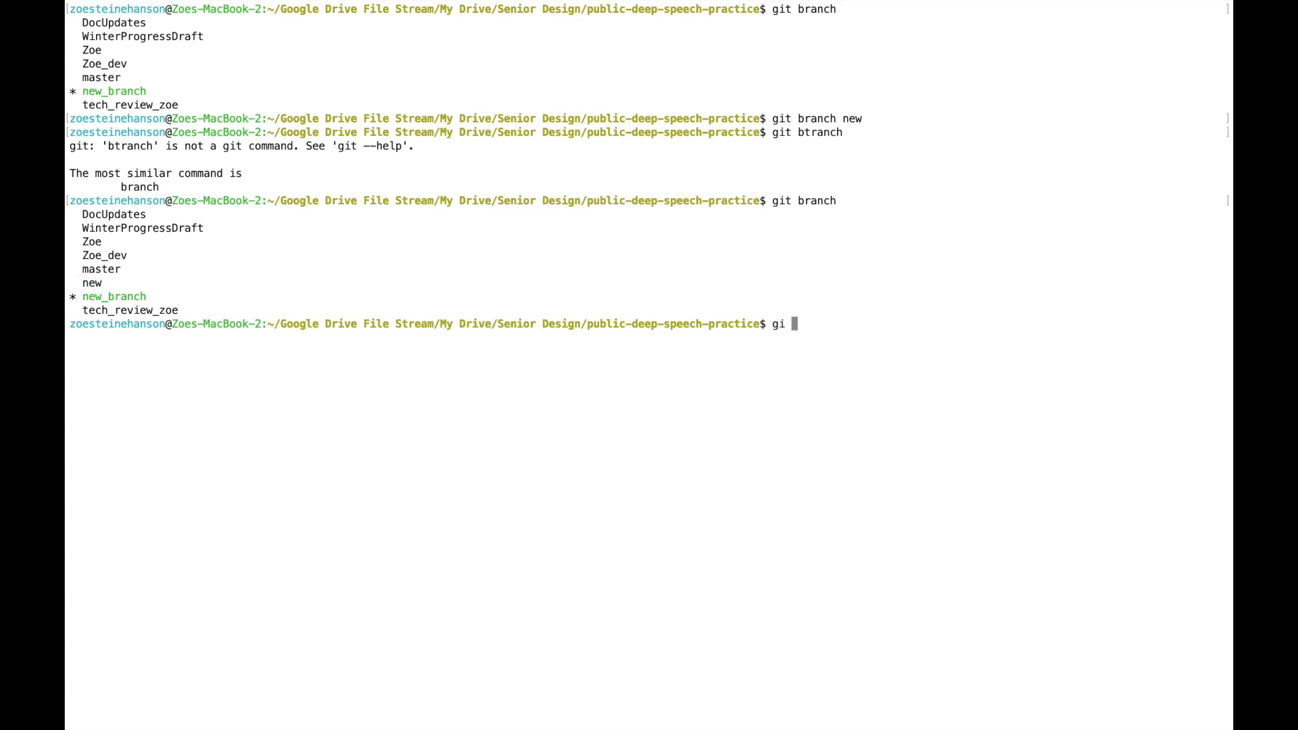
text(t br)
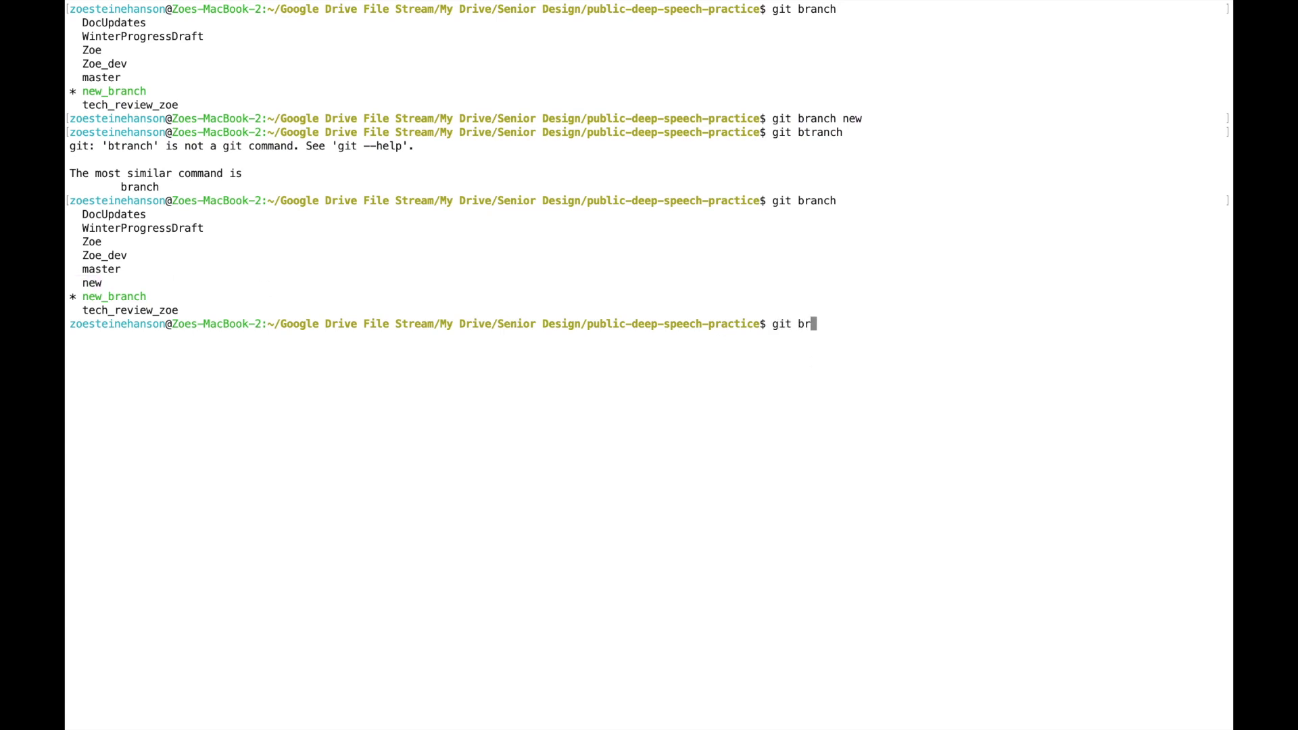
text(anch)
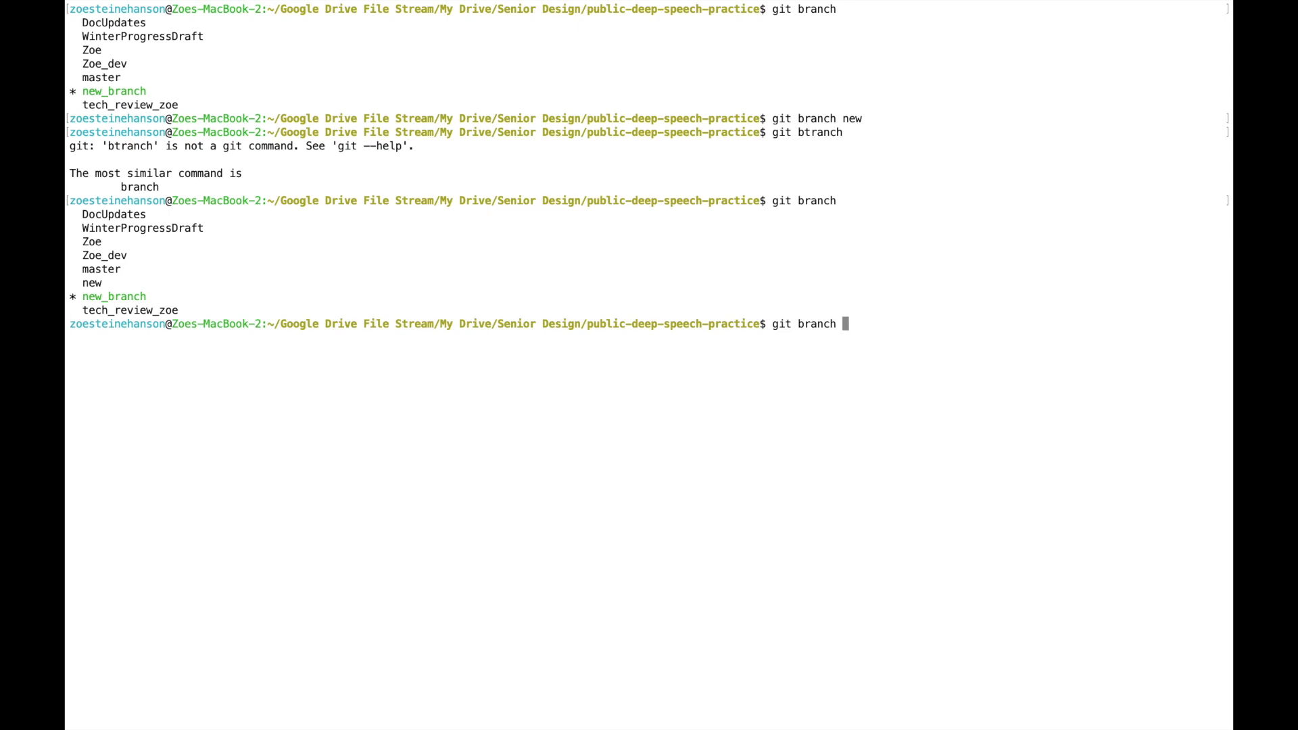
key(backspace)
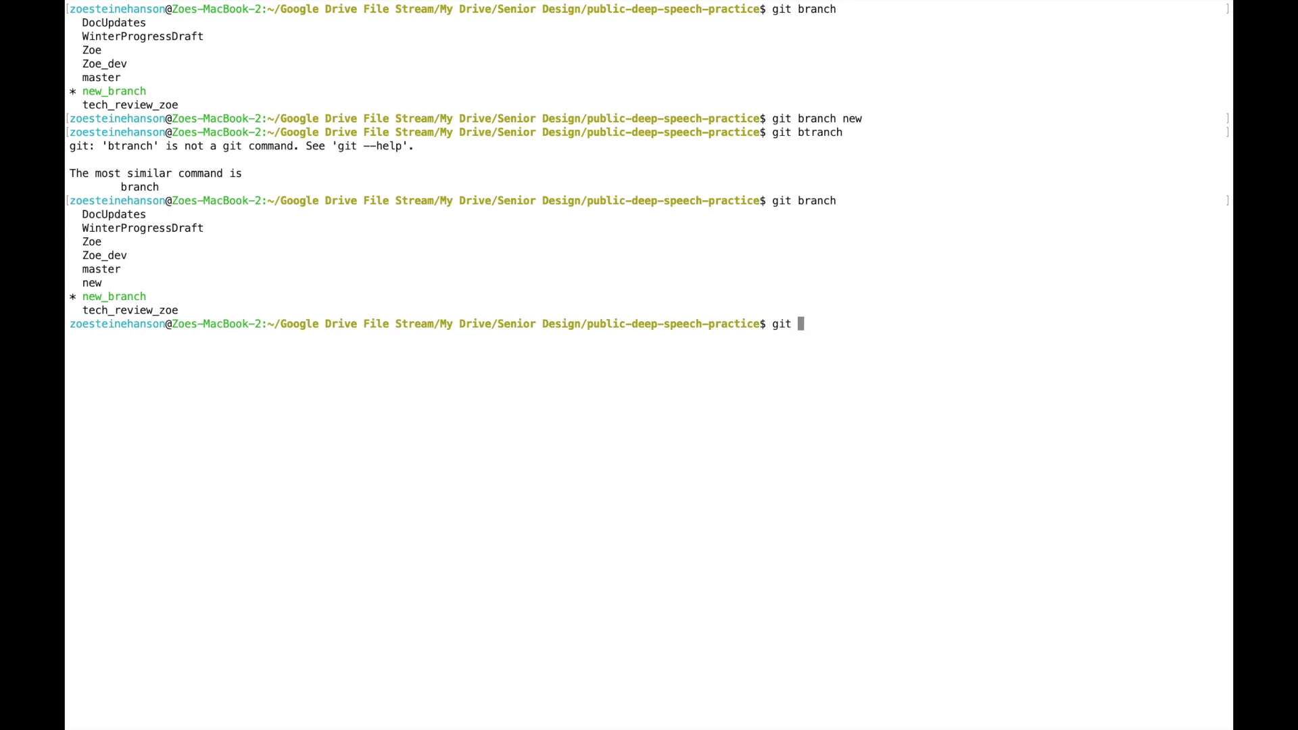
text(checkout b)
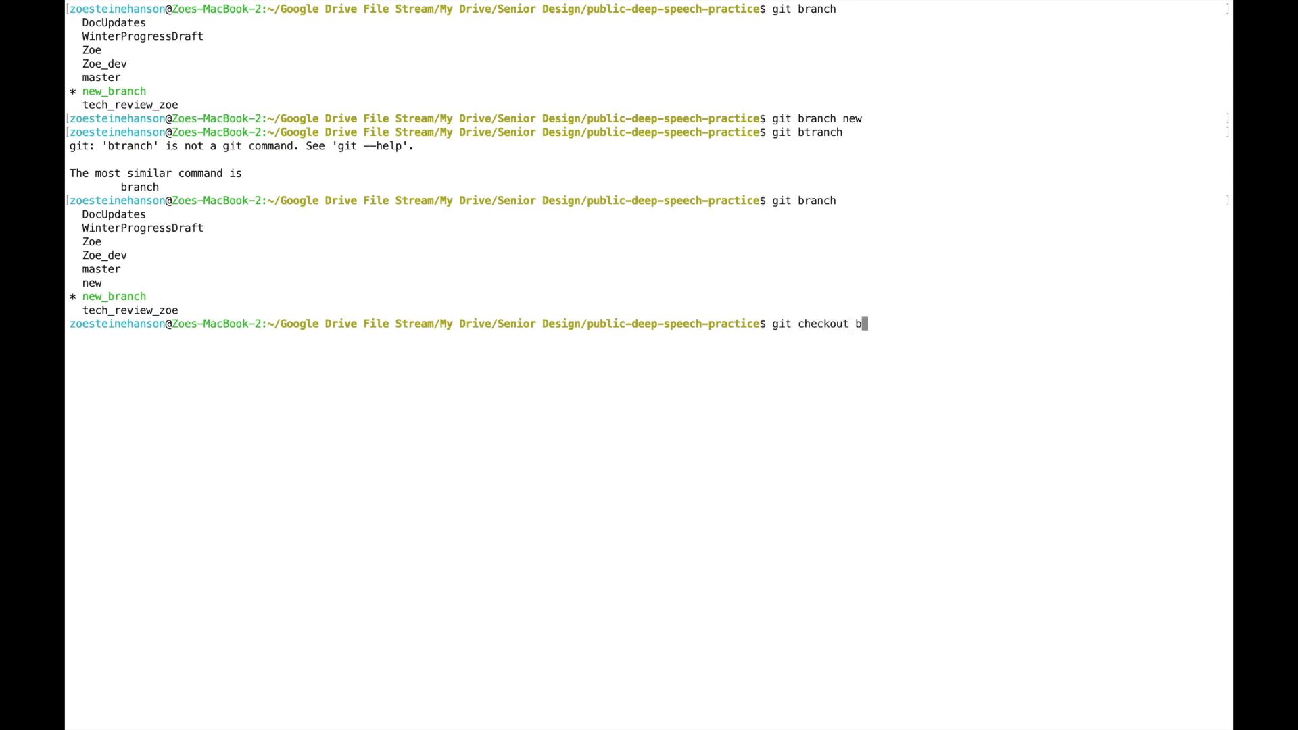
key(Return)
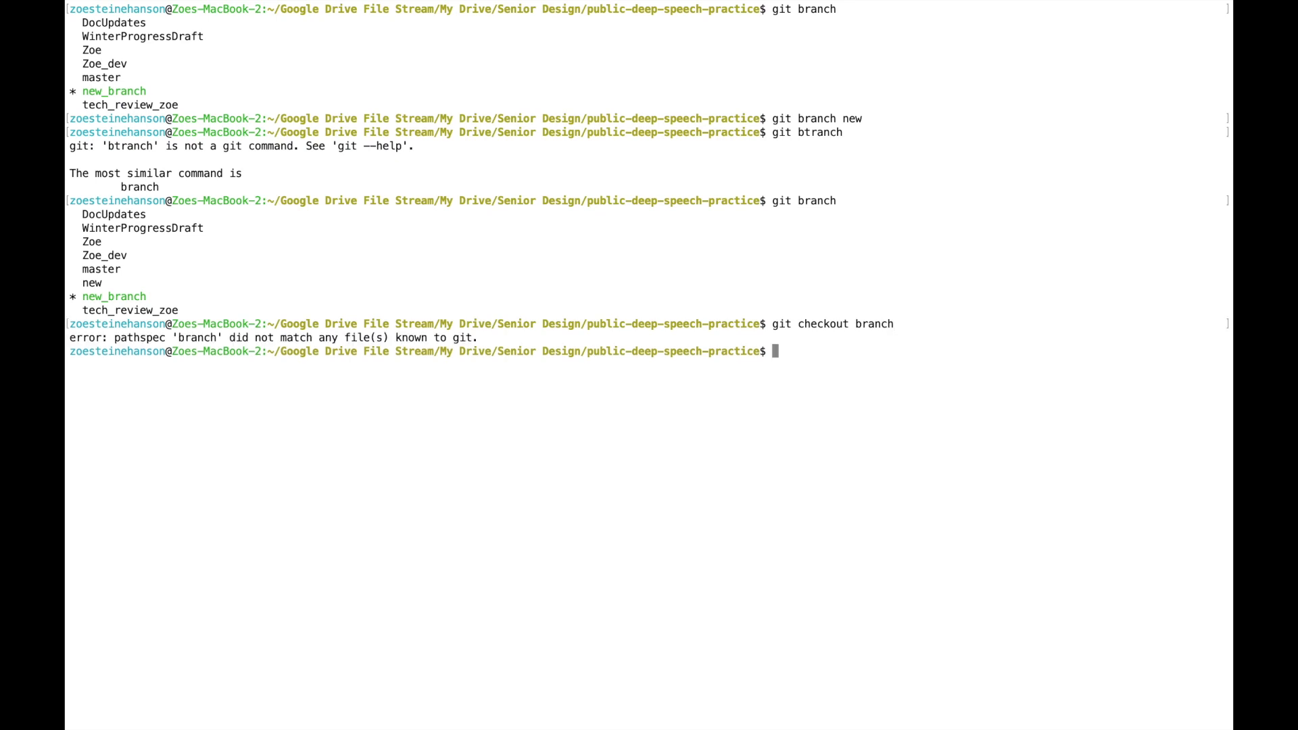
text(git checkout ne)
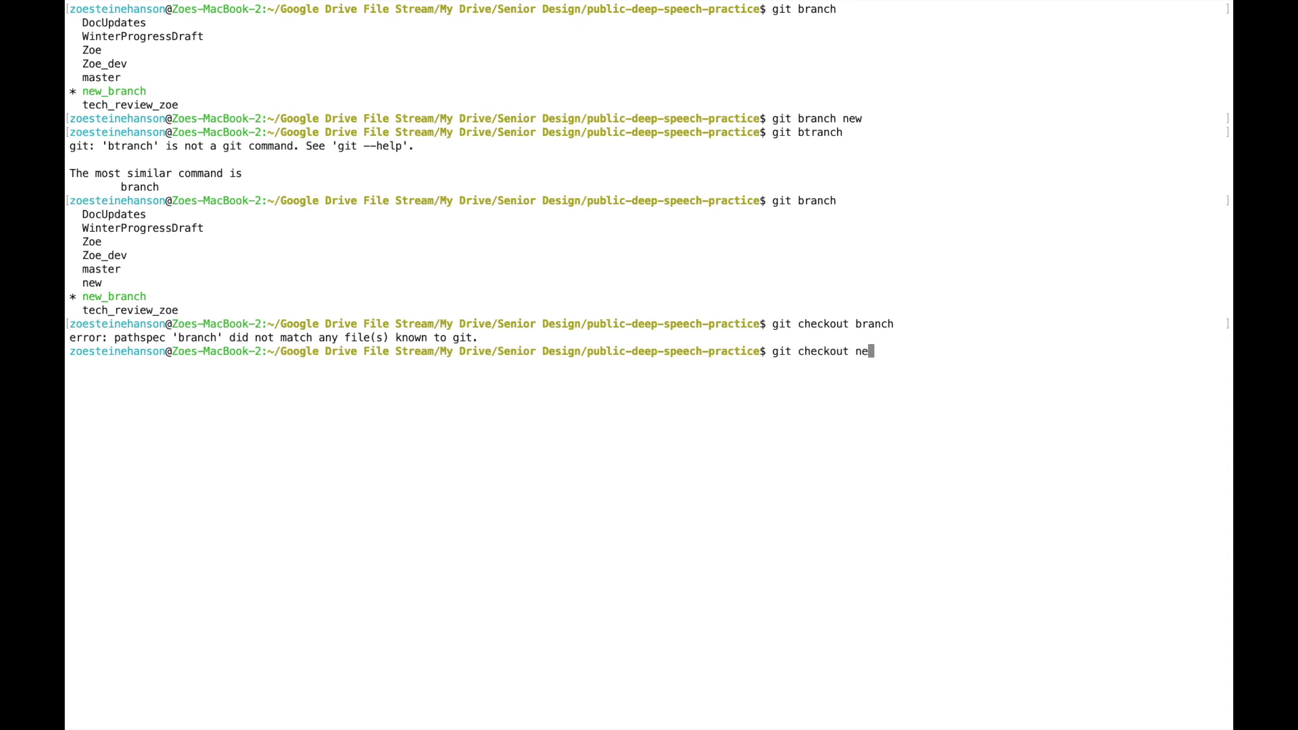
key(Return)
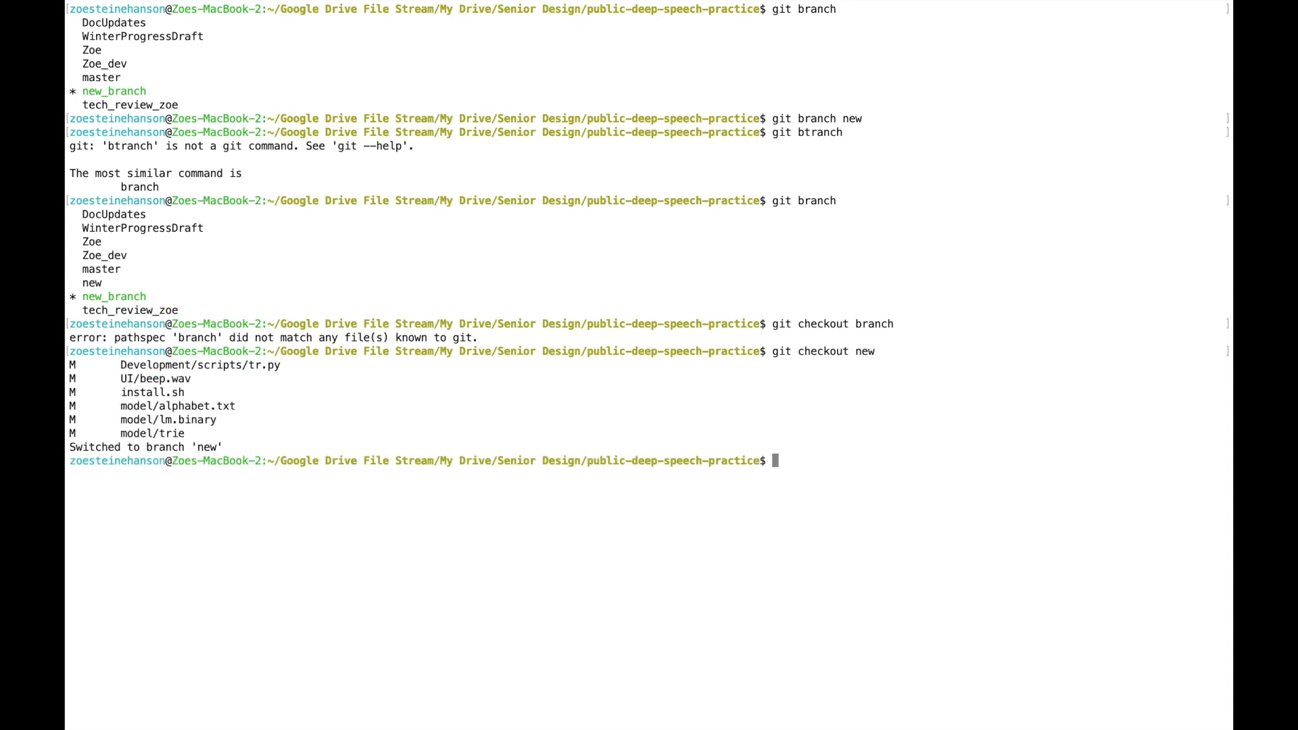